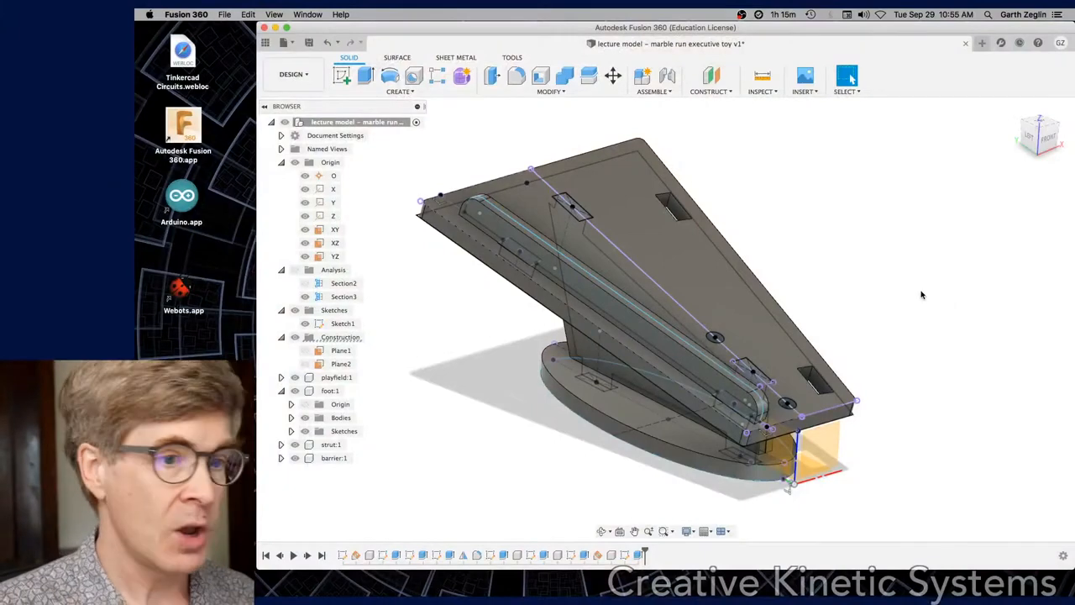
pyautogui.moveTo(874, 202)
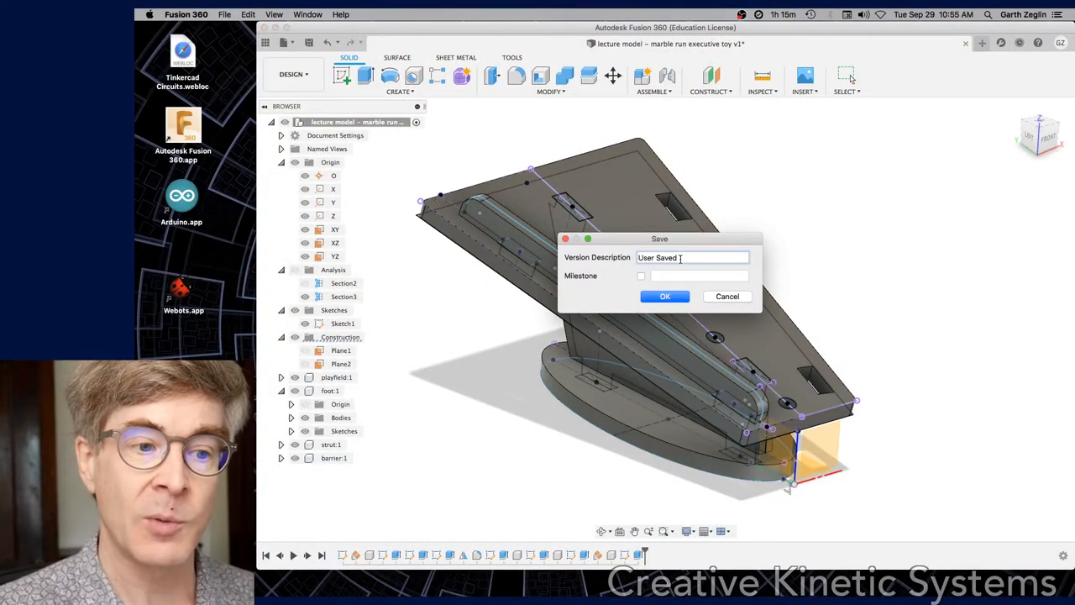
# Step: Save version 2 of the marble run with the description 'adding foot and strut'
pyautogui.tripleClick(683, 257)
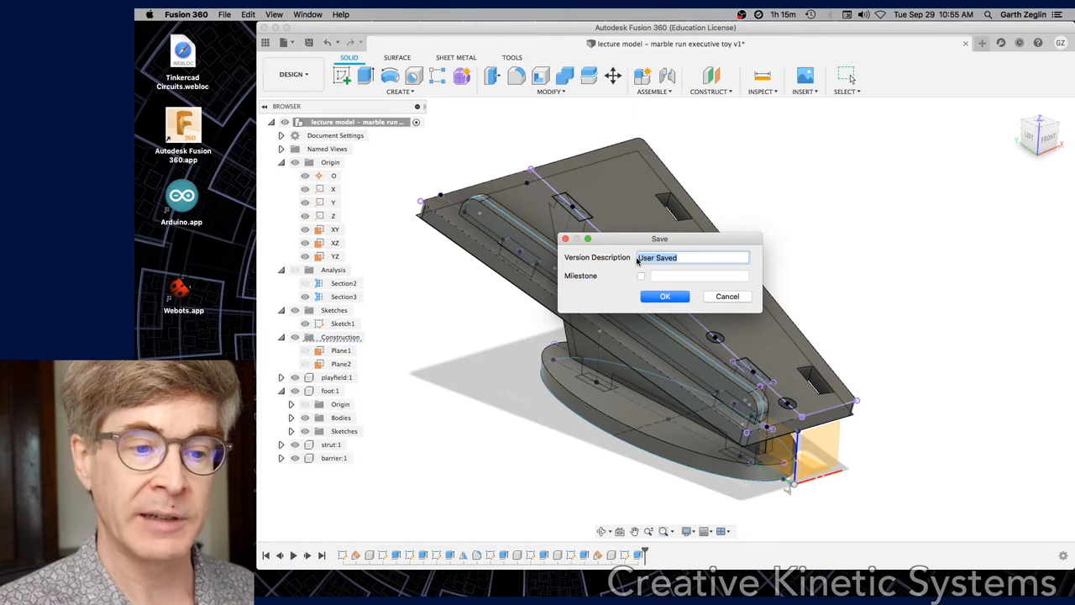
pyautogui.write('adding foot and strut')
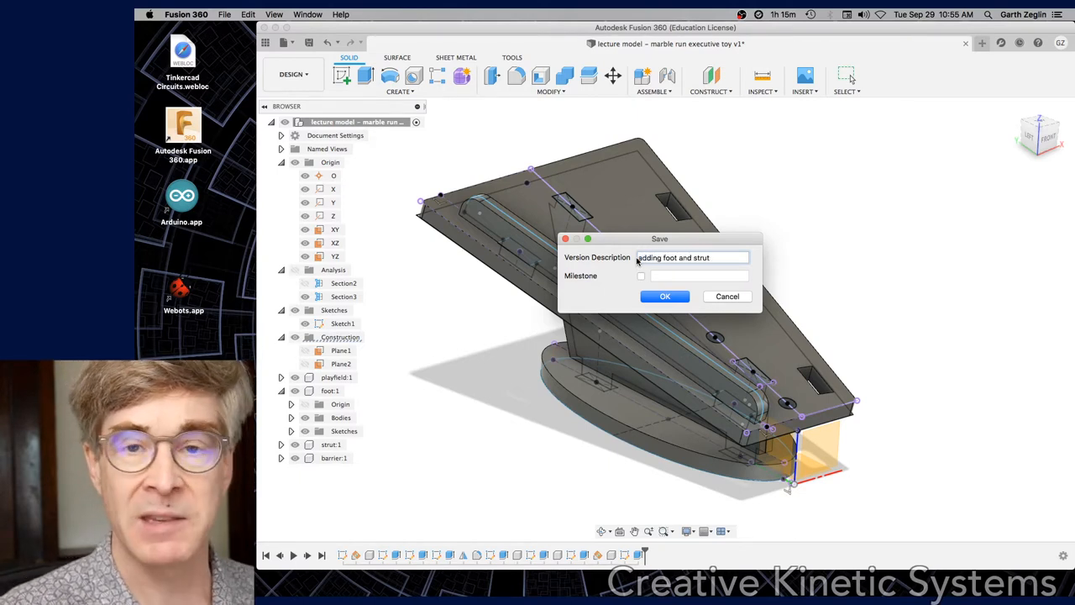
pyautogui.click(664, 295)
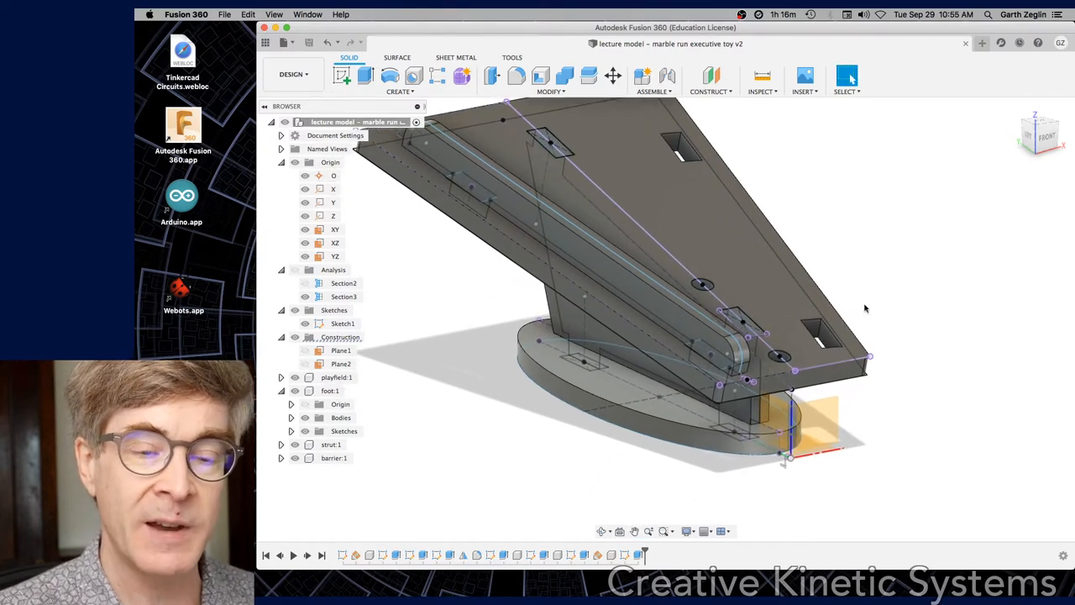
pyautogui.moveTo(909, 372)
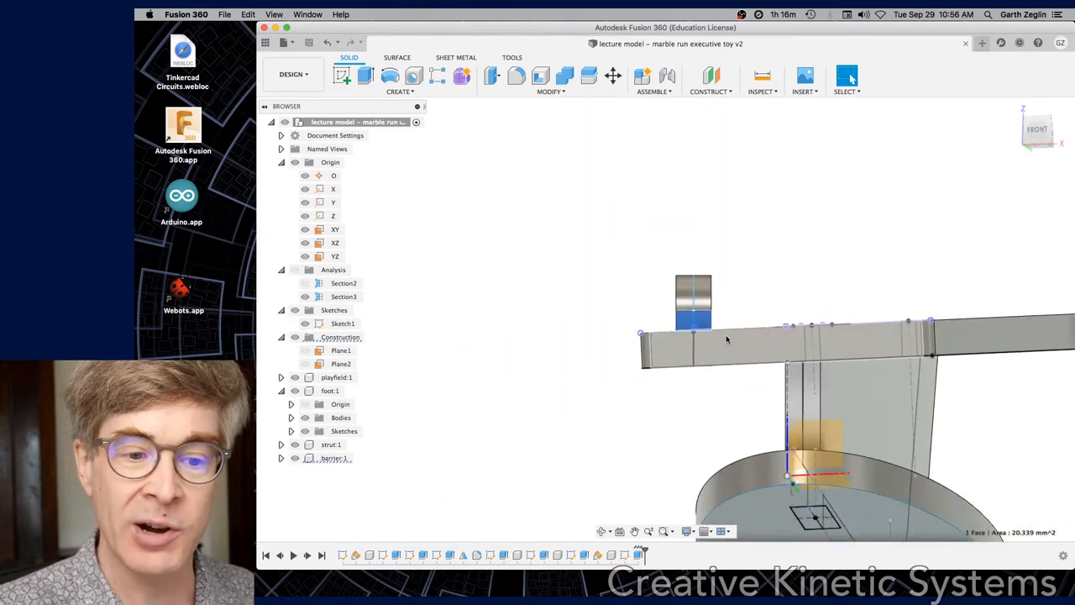
# Step: Move the timeline marker before the barrier features, leaving playfield, foot and strut
pyautogui.click(693, 322)
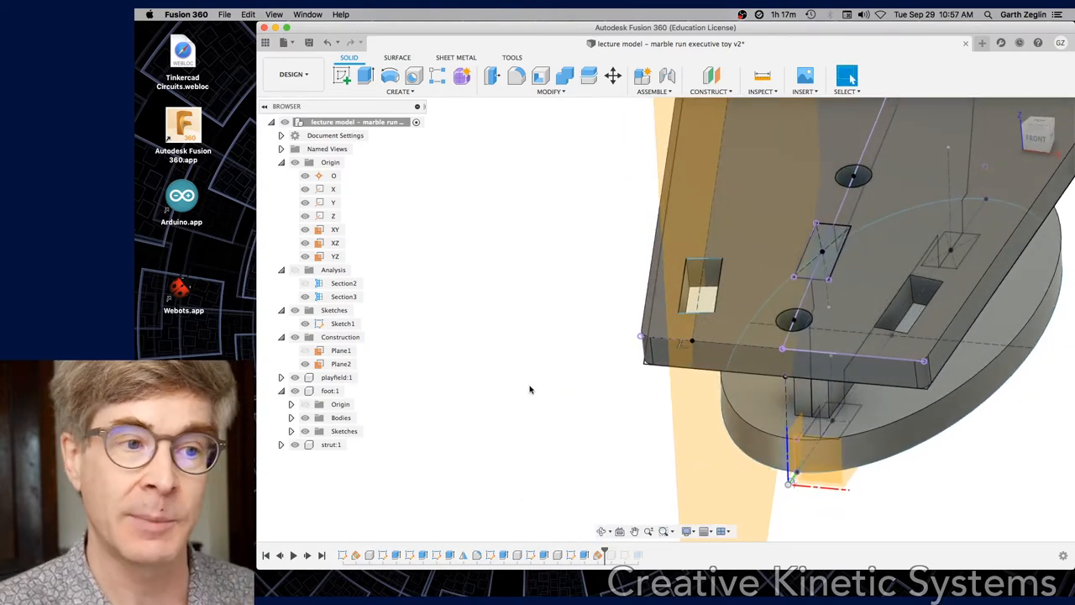
# Step: Create Plane4, a midplane between the two inner wall faces of a playfield slot
pyautogui.click(708, 79)
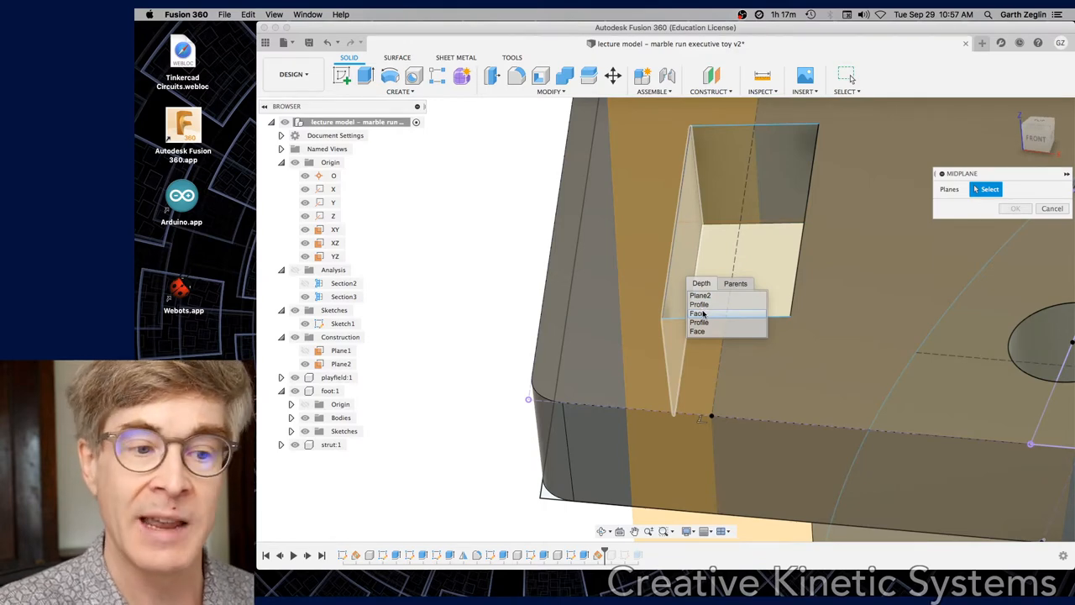
pyautogui.click(698, 313)
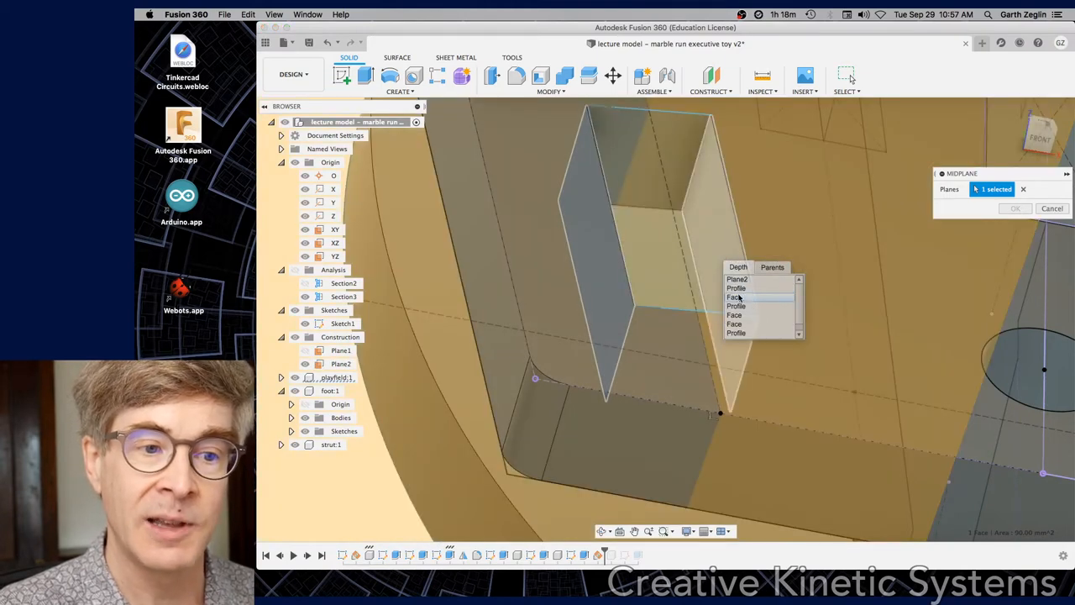
pyautogui.click(734, 314)
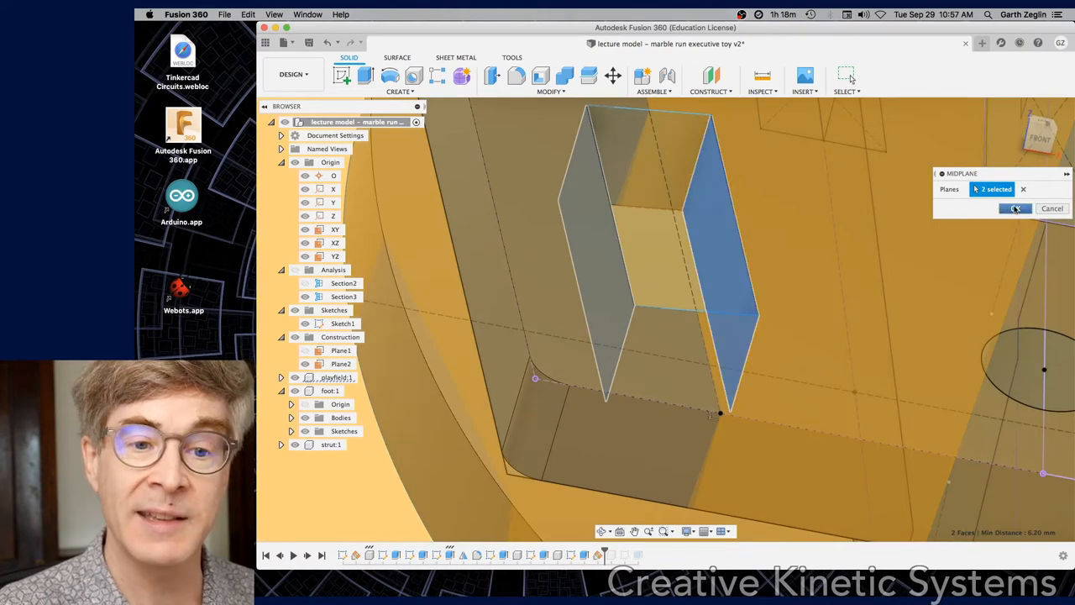
pyautogui.click(1015, 208)
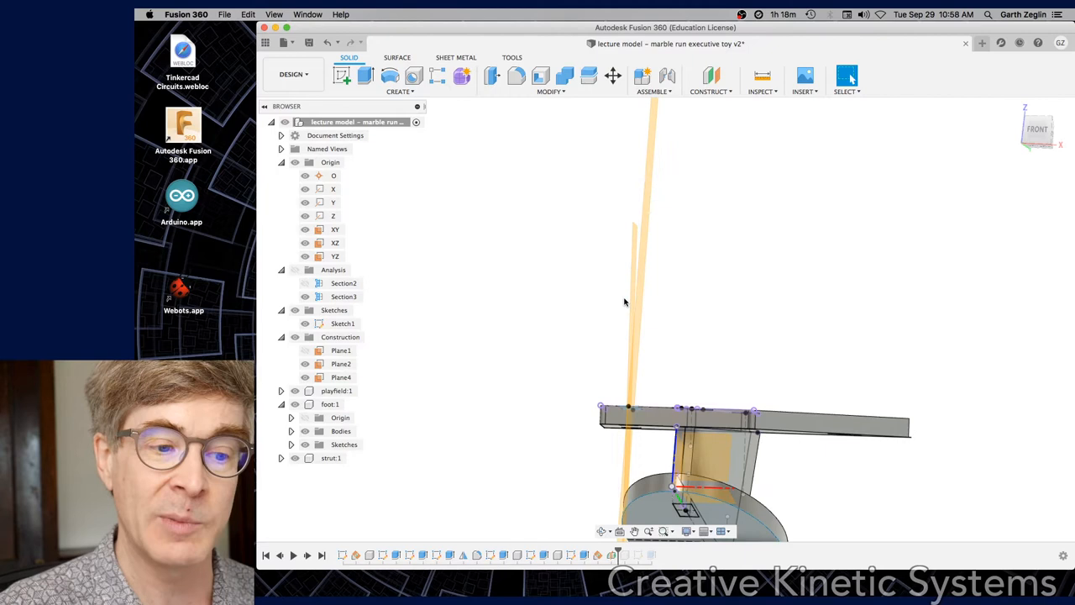
pyautogui.moveTo(682, 334)
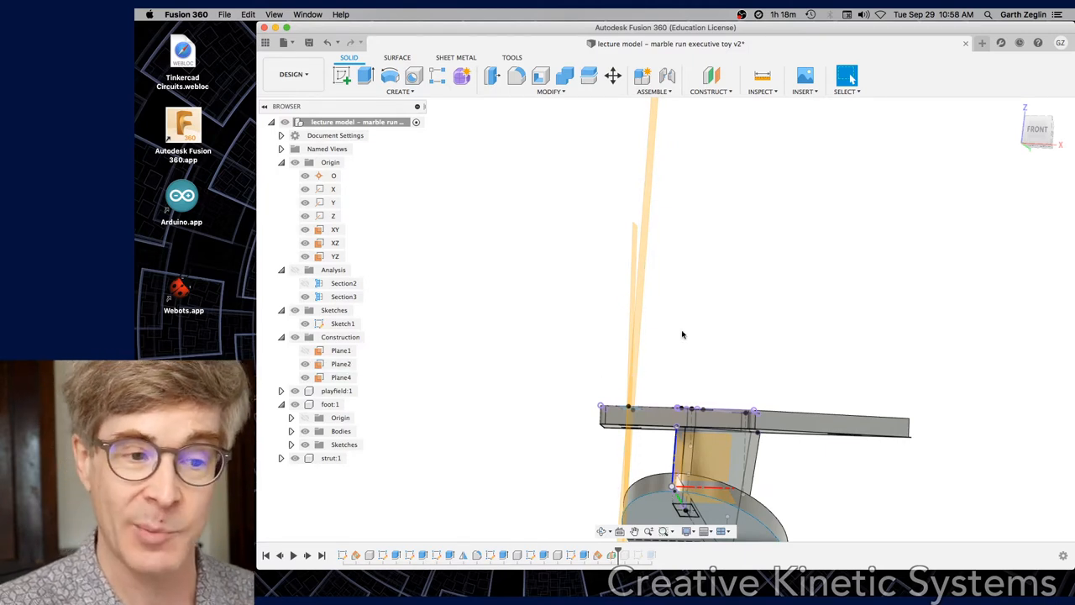
pyautogui.moveTo(693, 336)
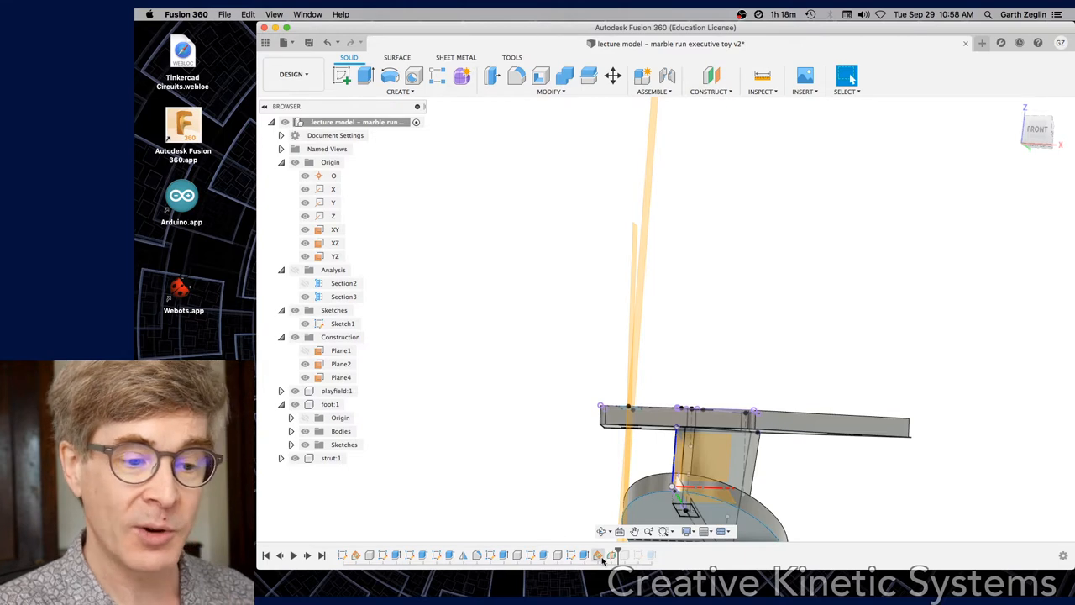
# Step: Delete Plane2 from the timeline and confirm removing its dependent features
pyautogui.rightClick(342, 363)
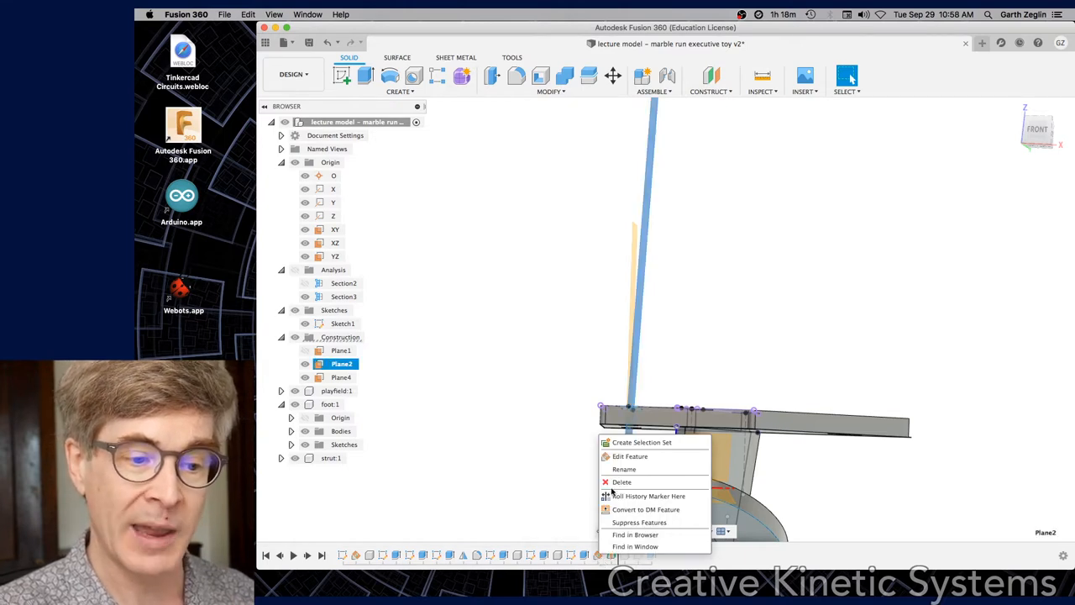
pyautogui.click(621, 481)
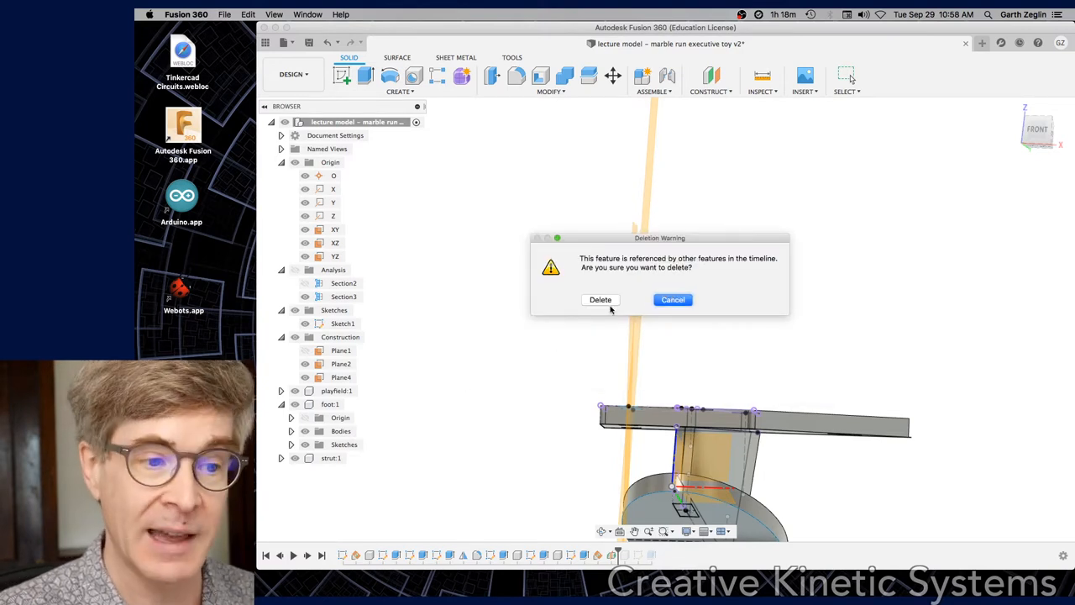
pyautogui.click(600, 300)
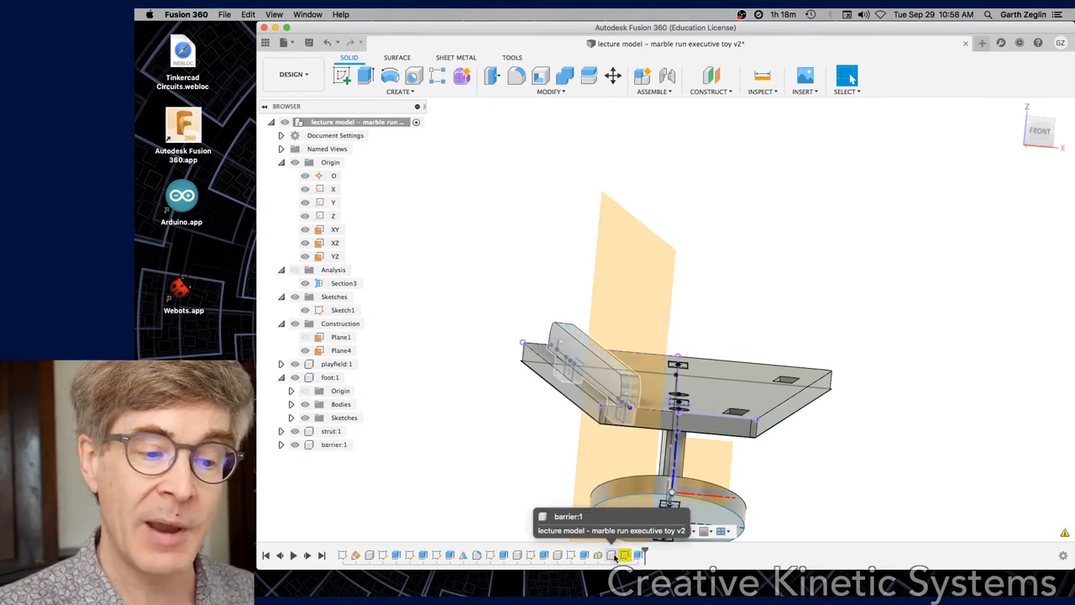
# Step: Redefine the barrier's Sketch1 plane onto the new Plane4 midplane
pyautogui.click(624, 554)
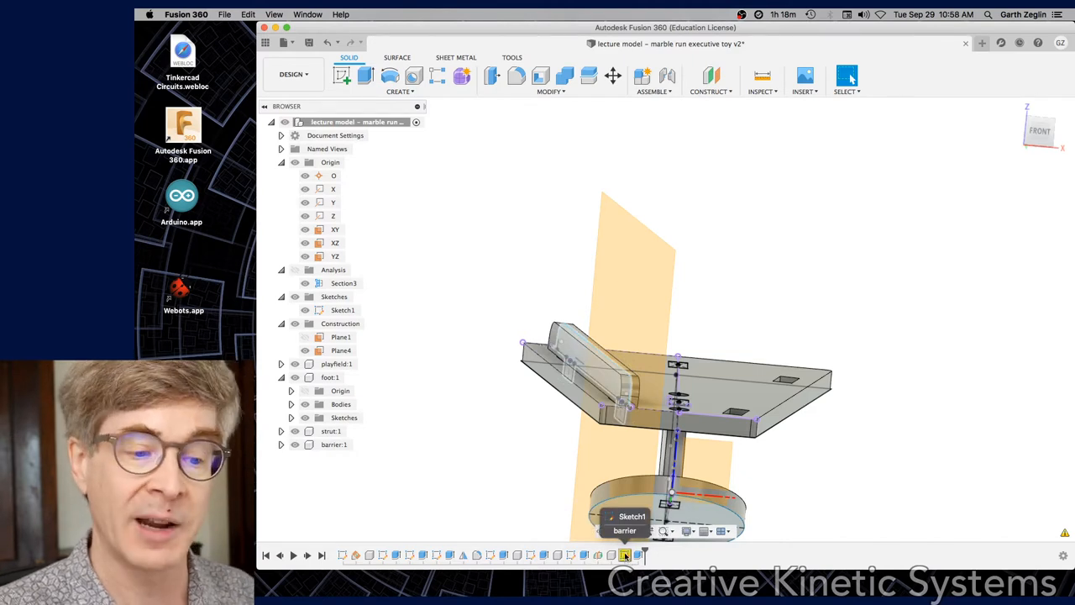
pyautogui.rightClick(625, 555)
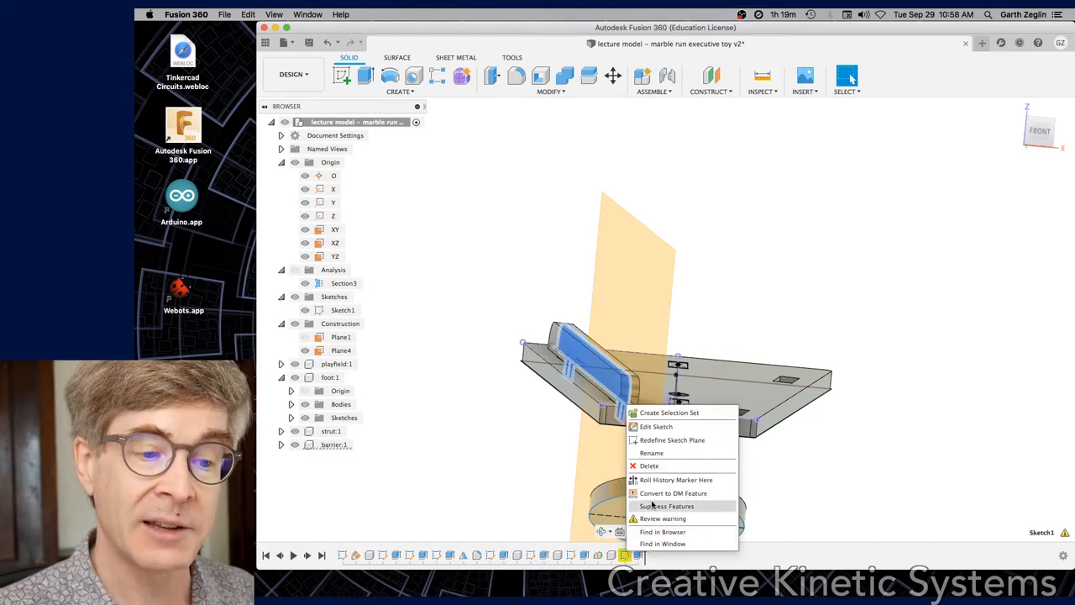
pyautogui.click(672, 440)
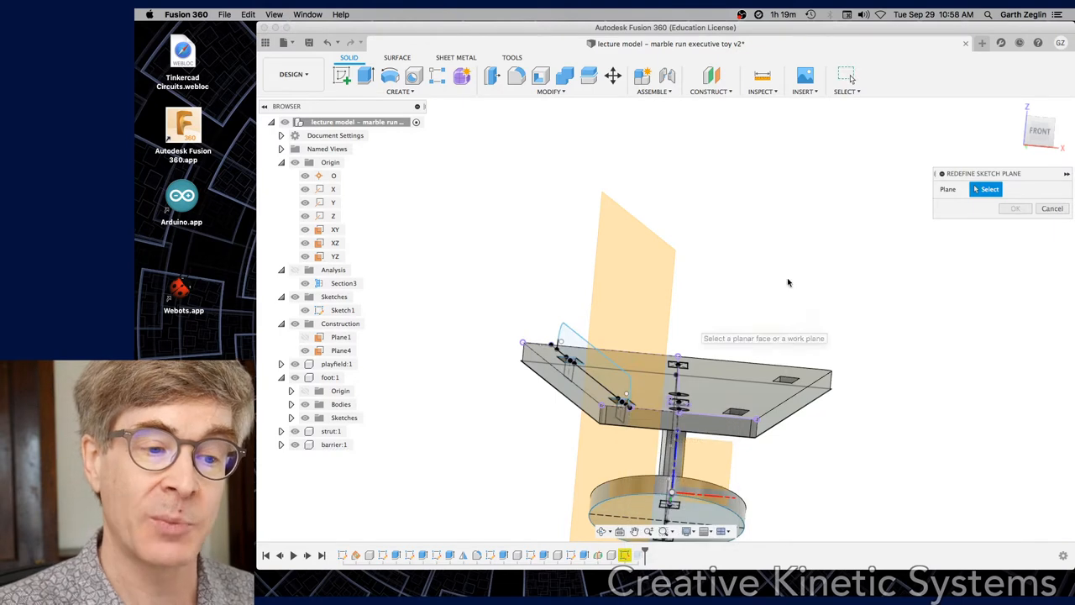
pyautogui.click(638, 252)
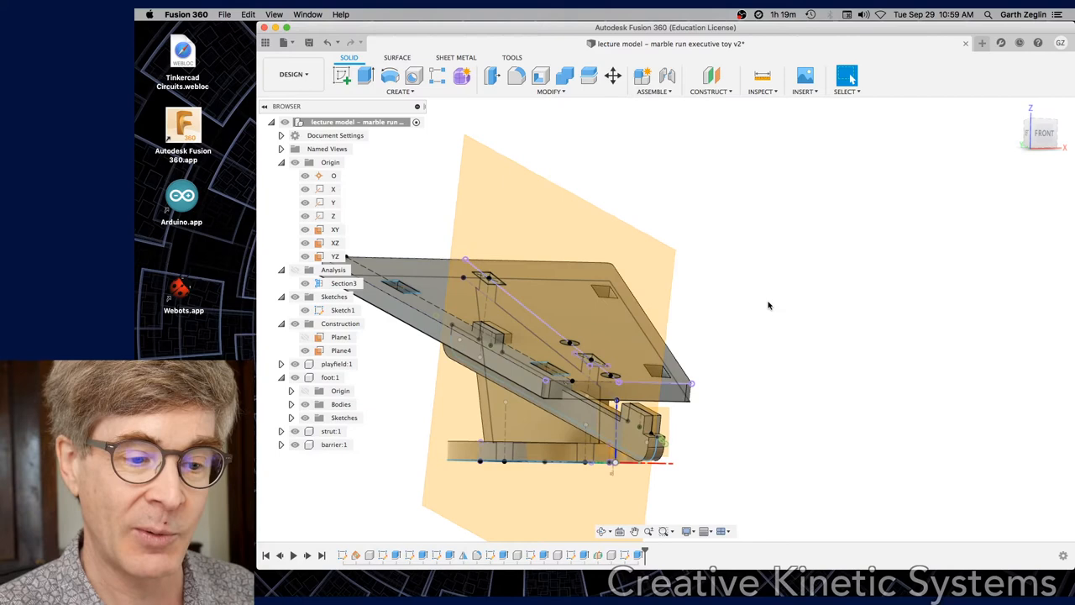
pyautogui.moveTo(772, 298)
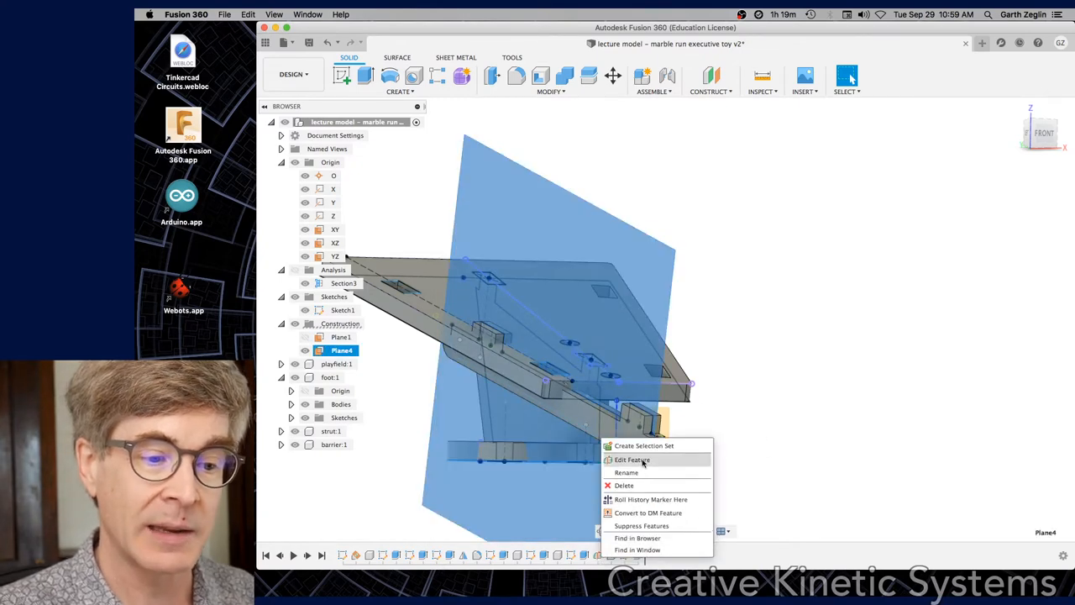
# Step: Edit Plane4 to use the walls of a different slot, moving the barrier with it
pyautogui.click(632, 459)
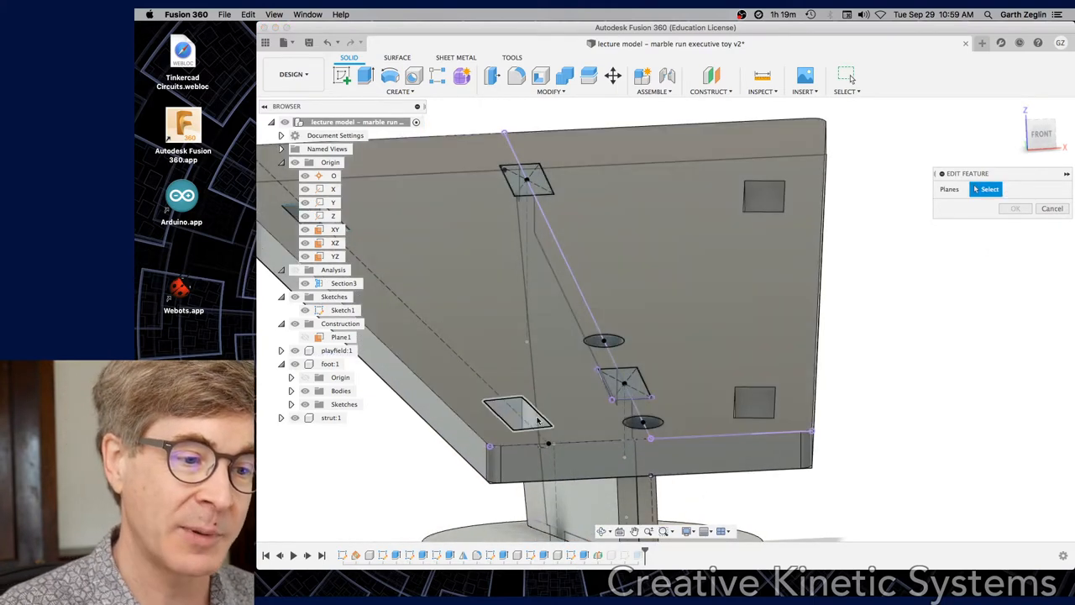
pyautogui.click(513, 411)
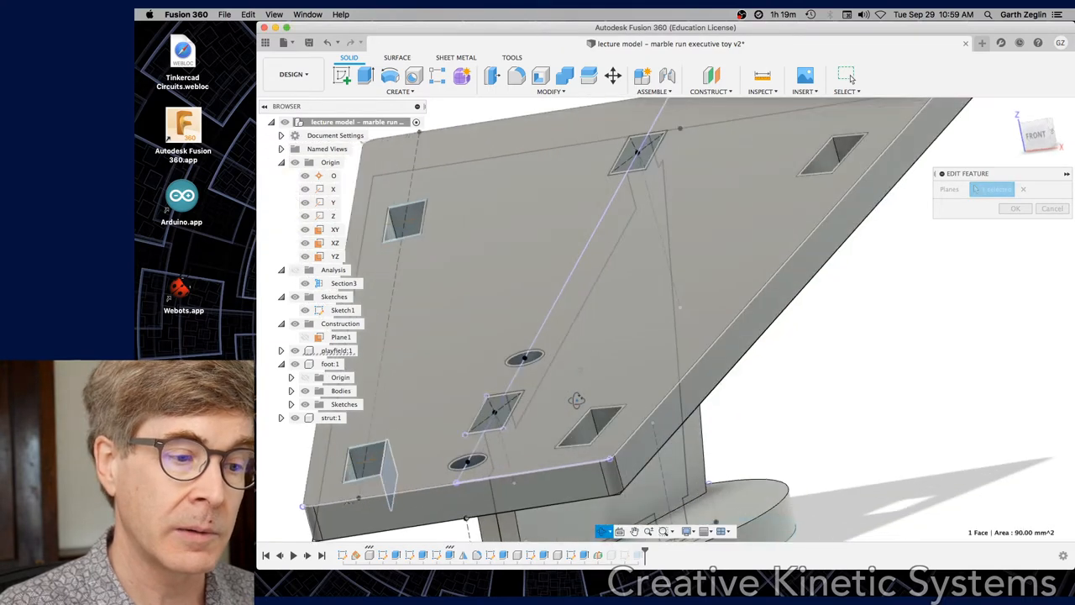
pyautogui.click(365, 466)
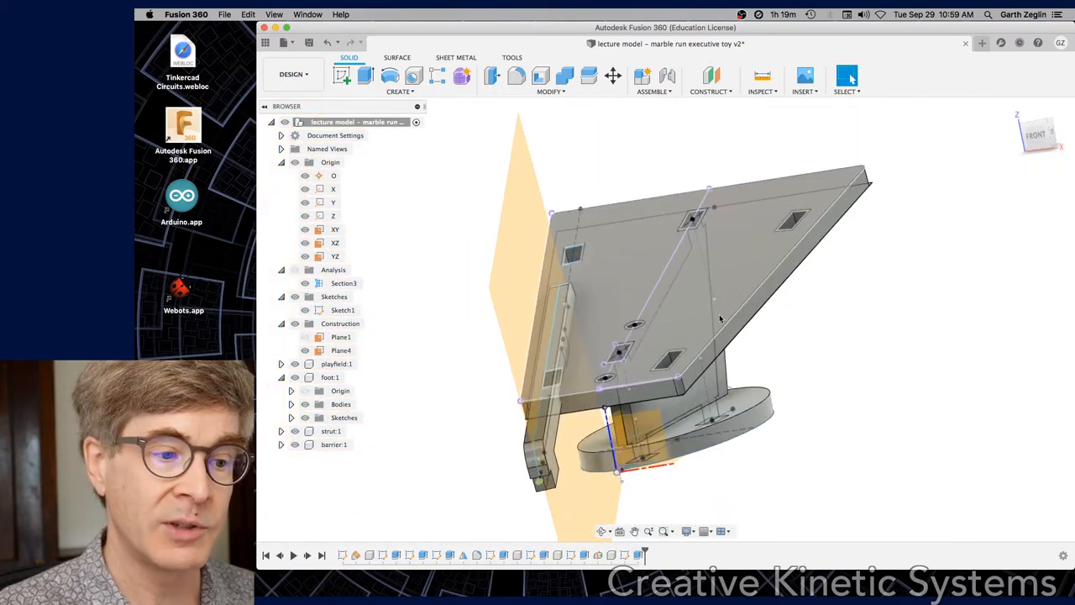
pyautogui.moveTo(718, 317); pyautogui.dragTo(779, 296)
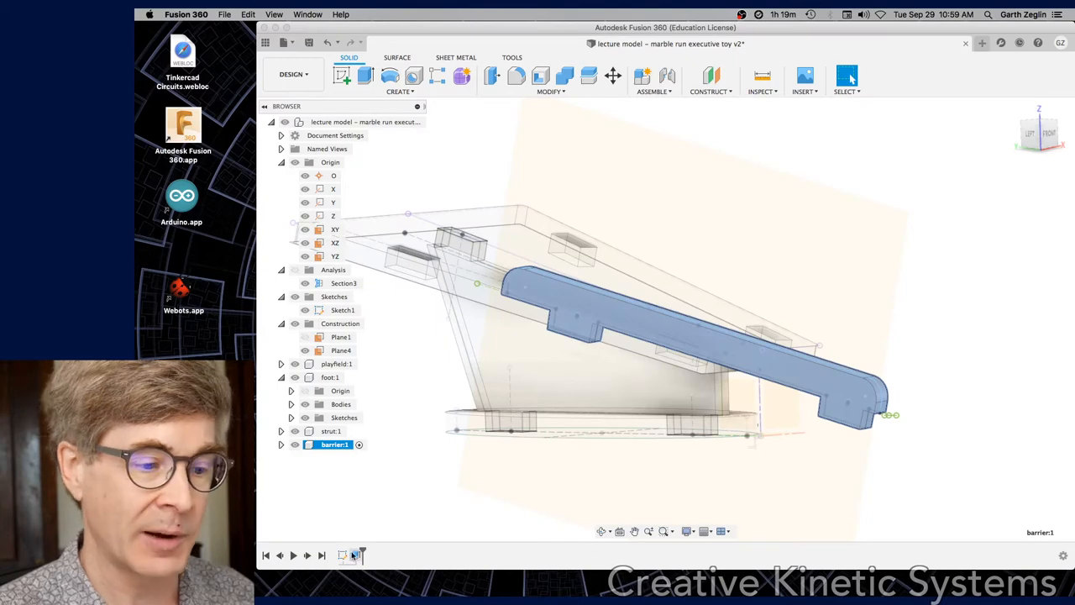
# Step: Open the barrier sketch, project two slot edges, and apply a Coincident constraint
pyautogui.rightClick(334, 445)
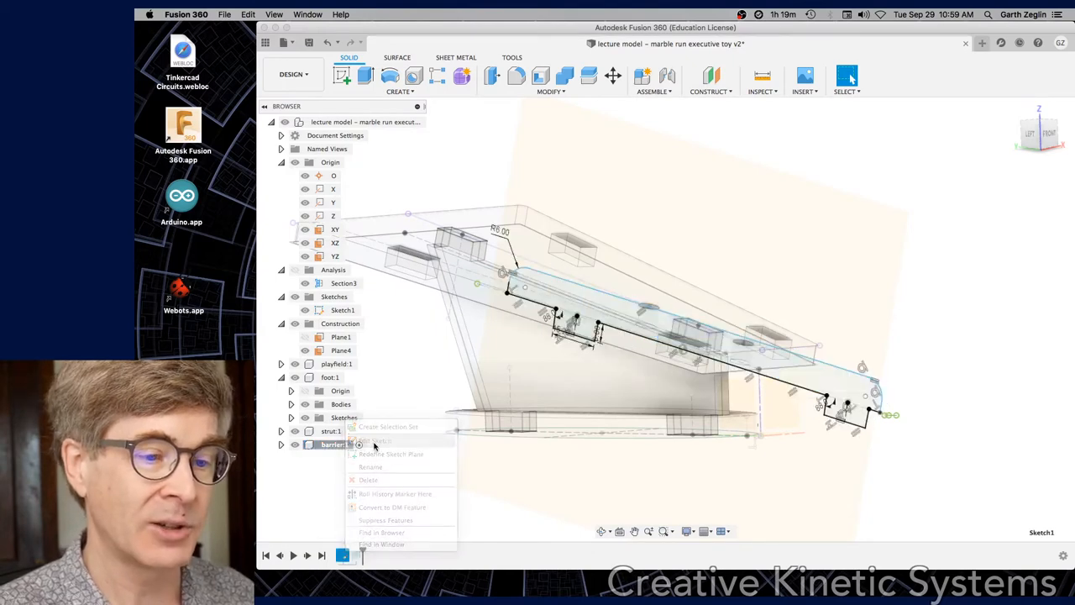
pyautogui.click(374, 440)
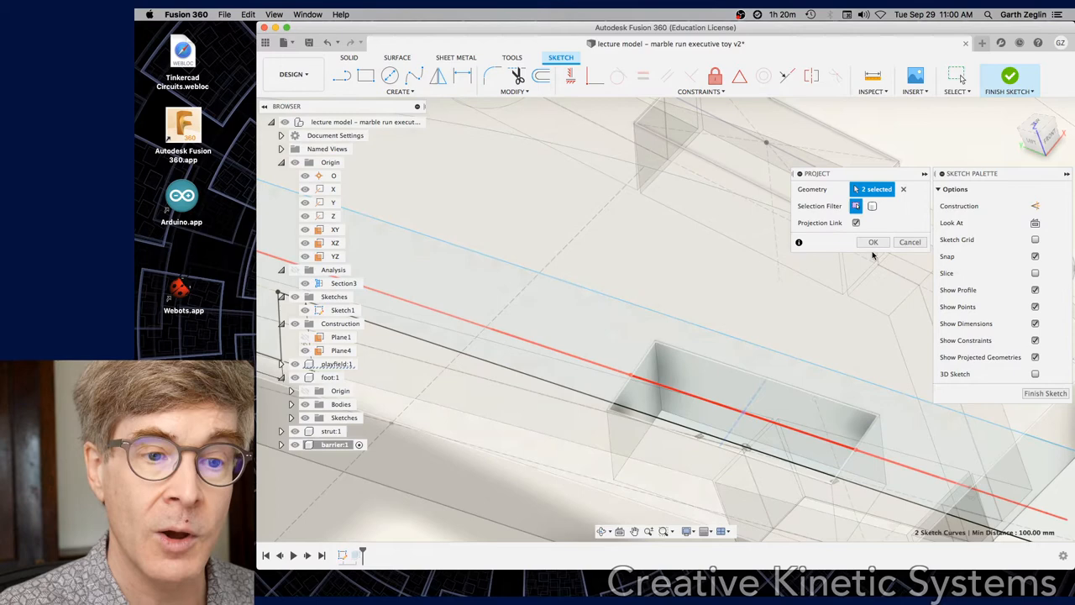
pyautogui.click(872, 241)
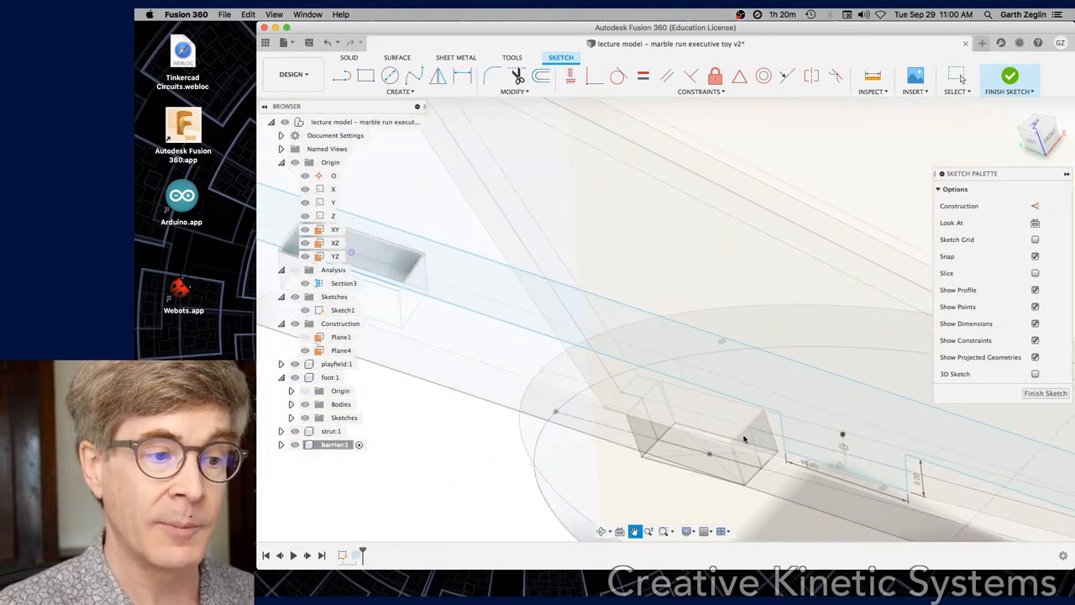
pyautogui.moveTo(595, 75)
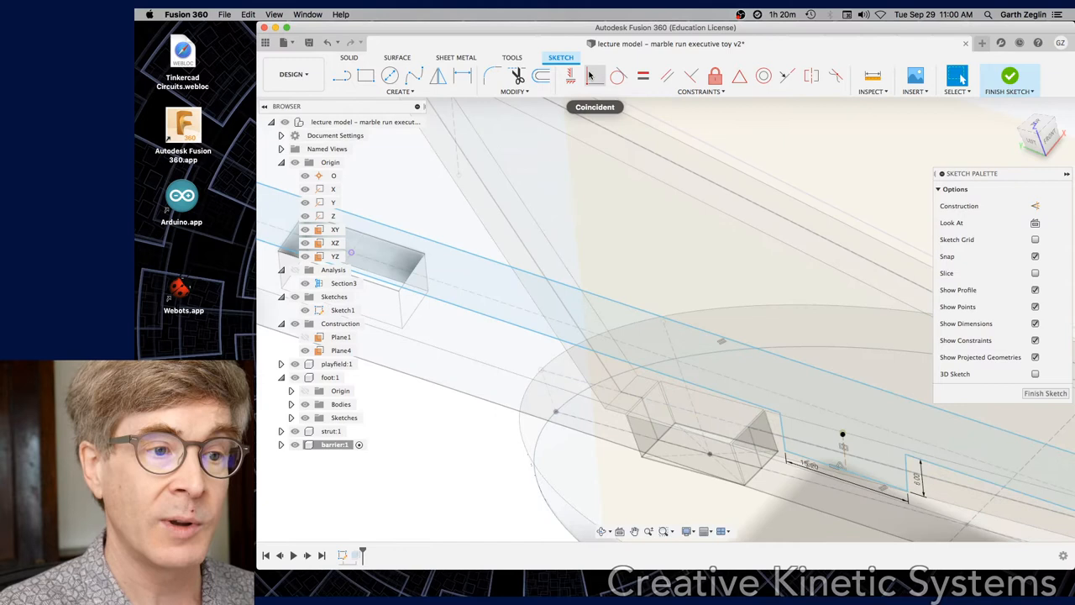
pyautogui.click(595, 75)
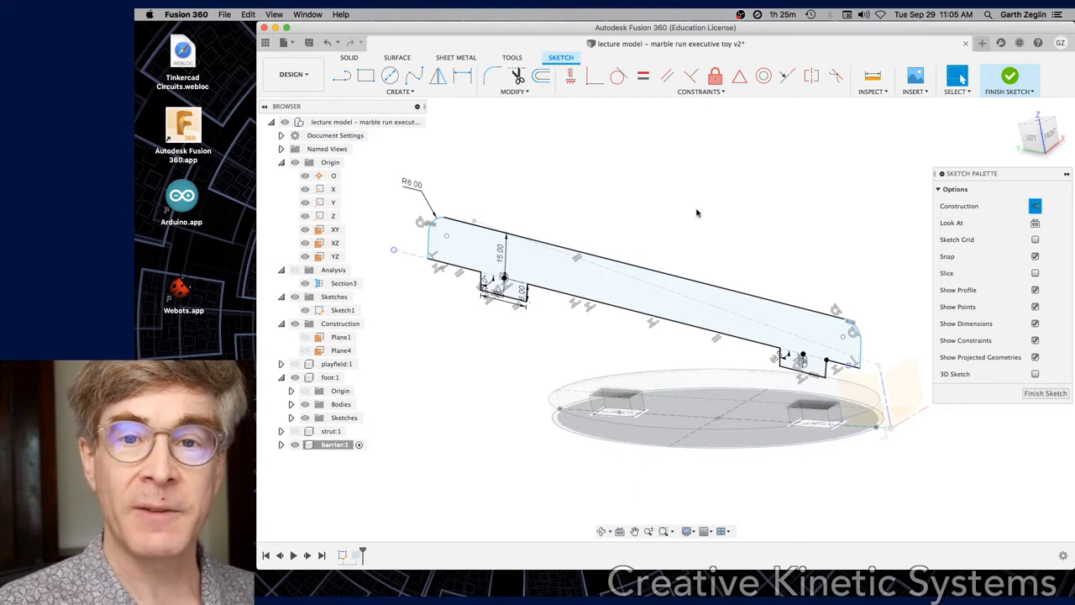
pyautogui.moveTo(702, 201)
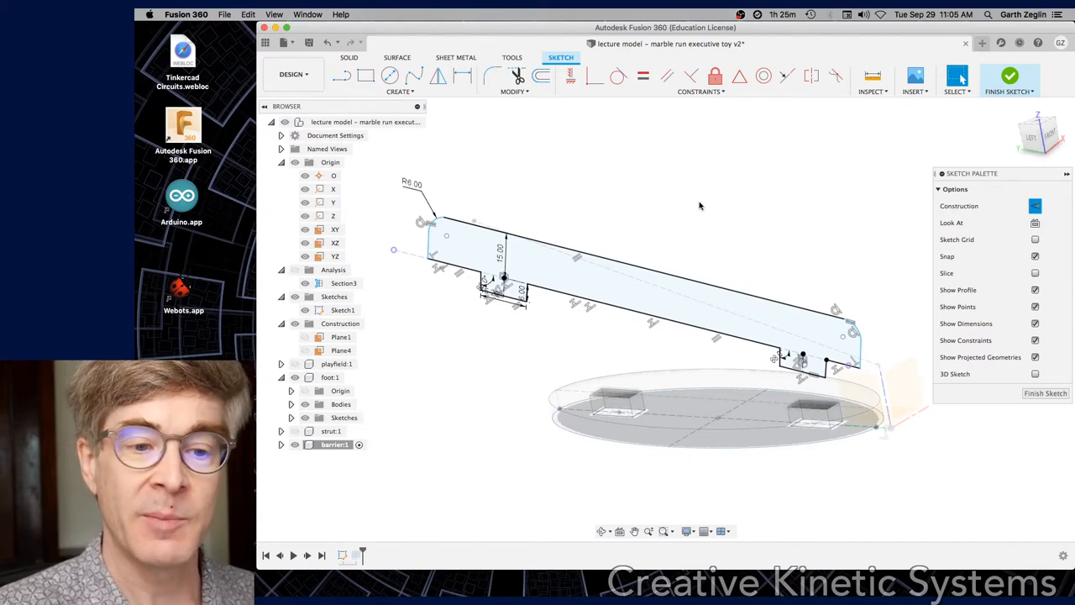
pyautogui.moveTo(728, 228)
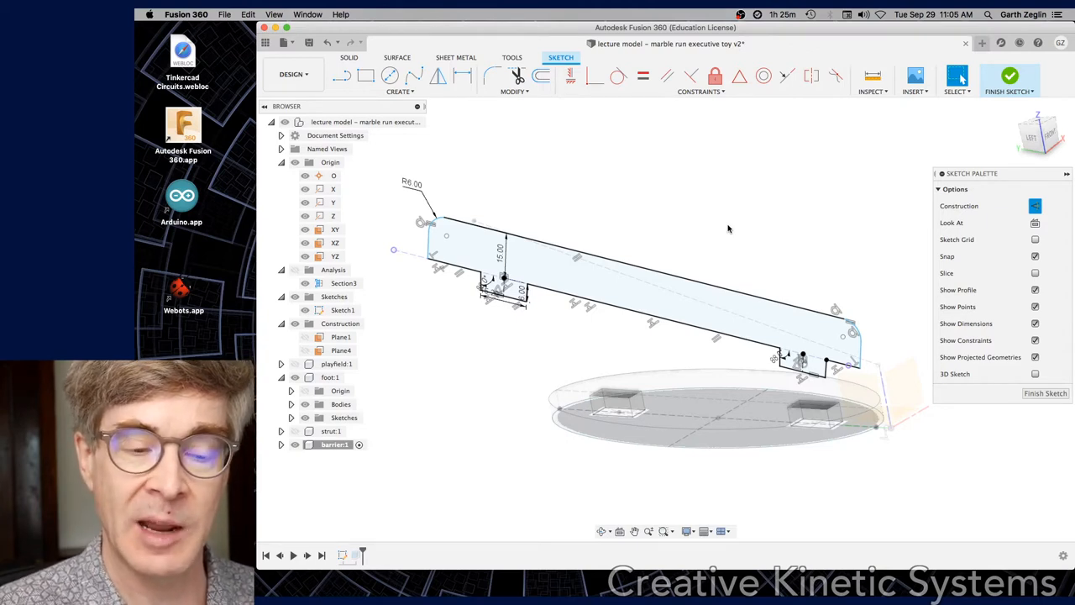
pyautogui.moveTo(647, 227)
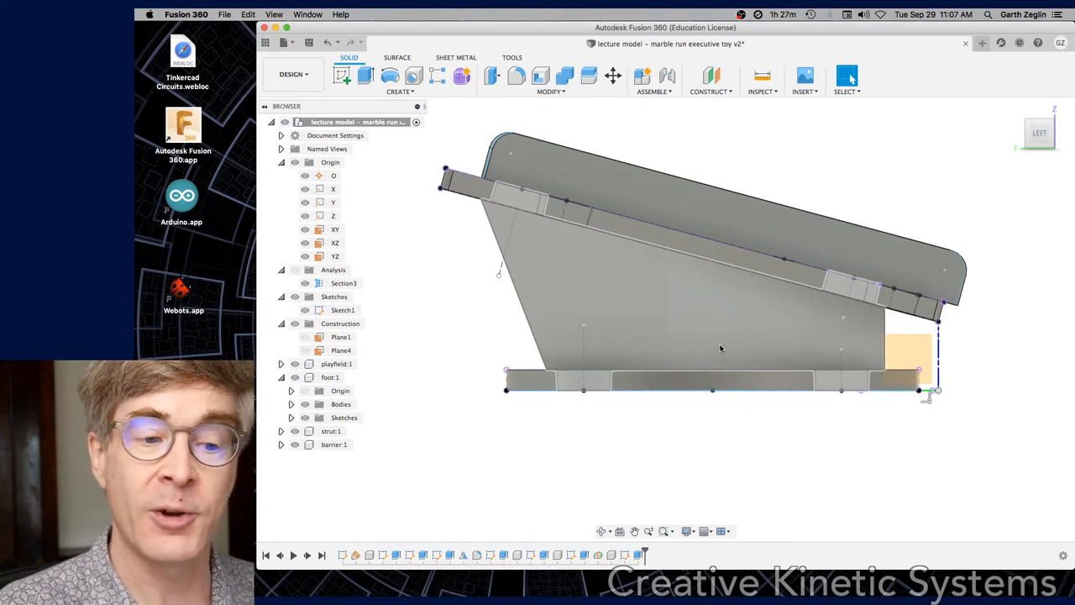
pyautogui.moveTo(729, 368)
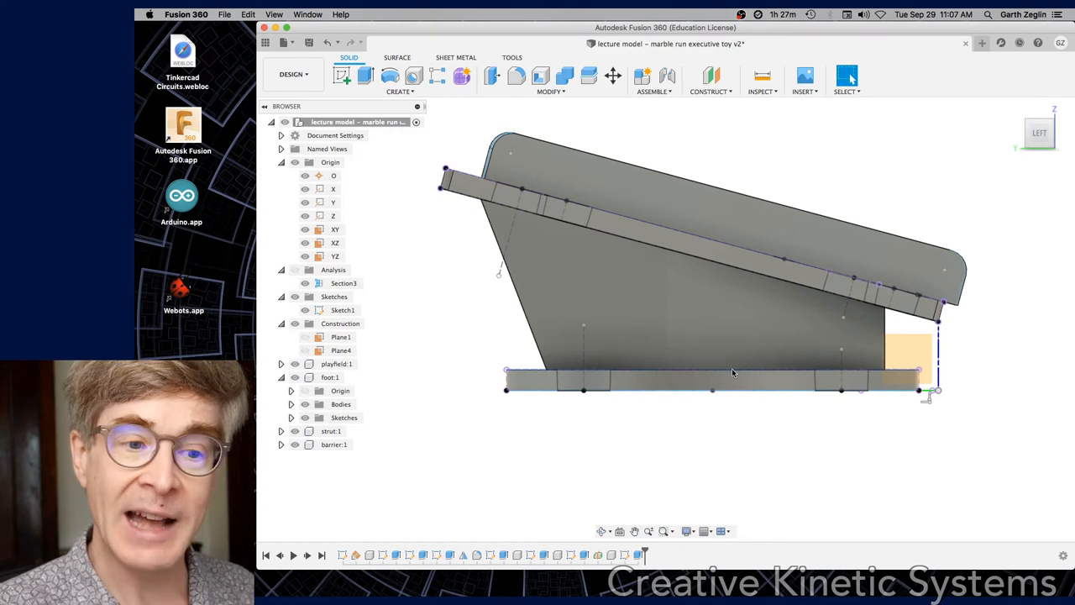
pyautogui.moveTo(735, 392)
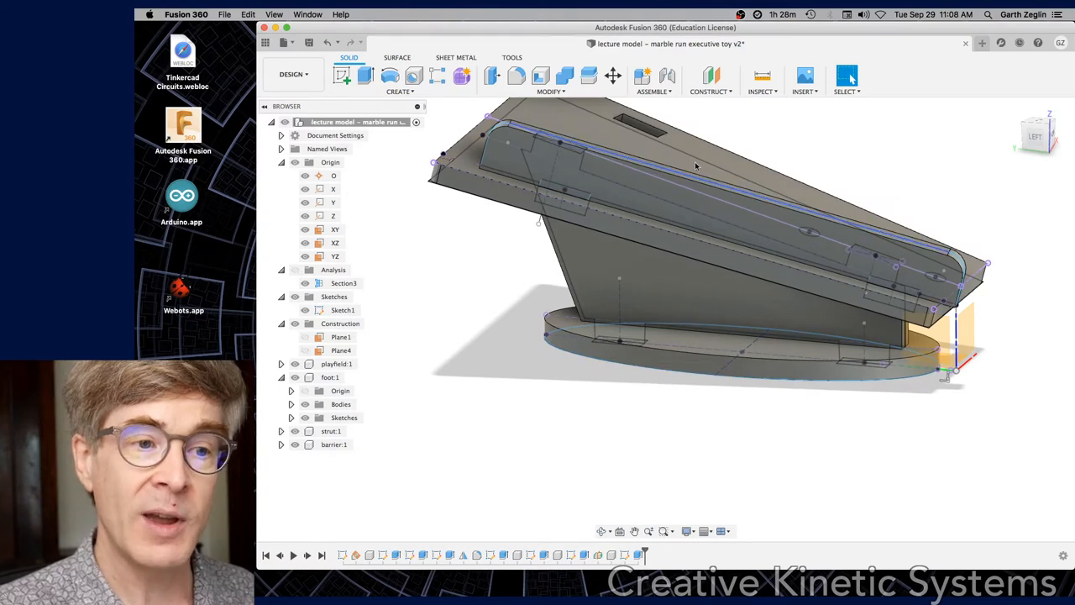
# Step: Attempt an offset construction plane from a face, then abandon it
pyautogui.click(708, 91)
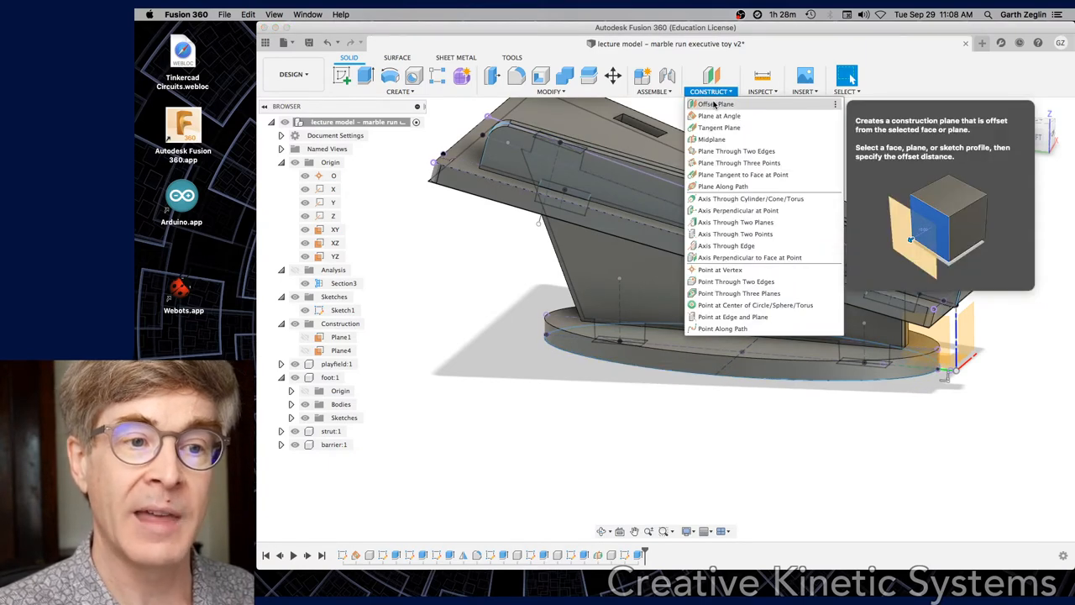
pyautogui.click(715, 103)
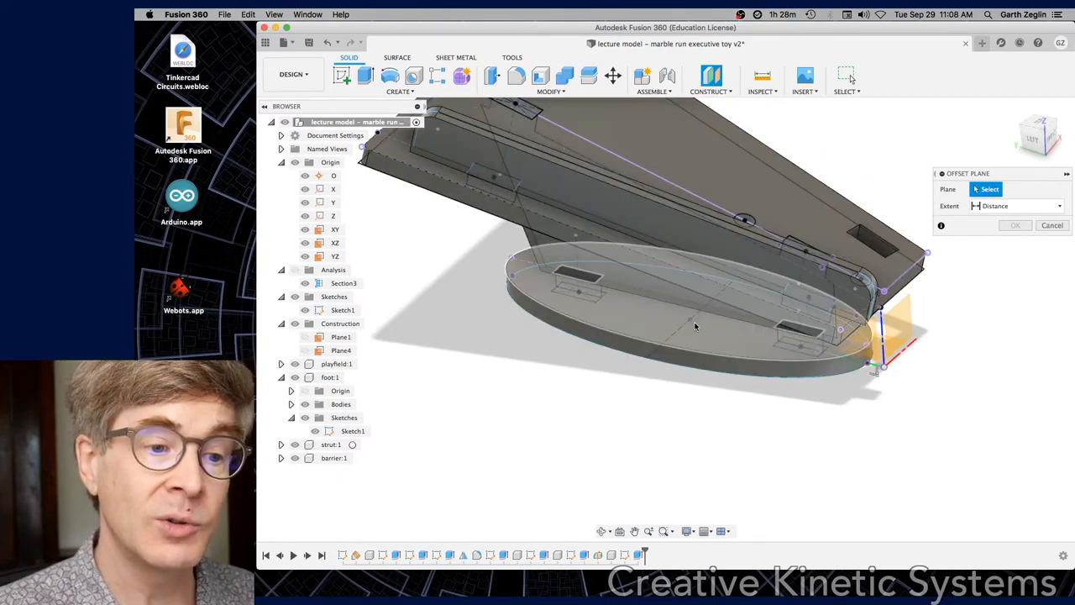
pyautogui.click(696, 326)
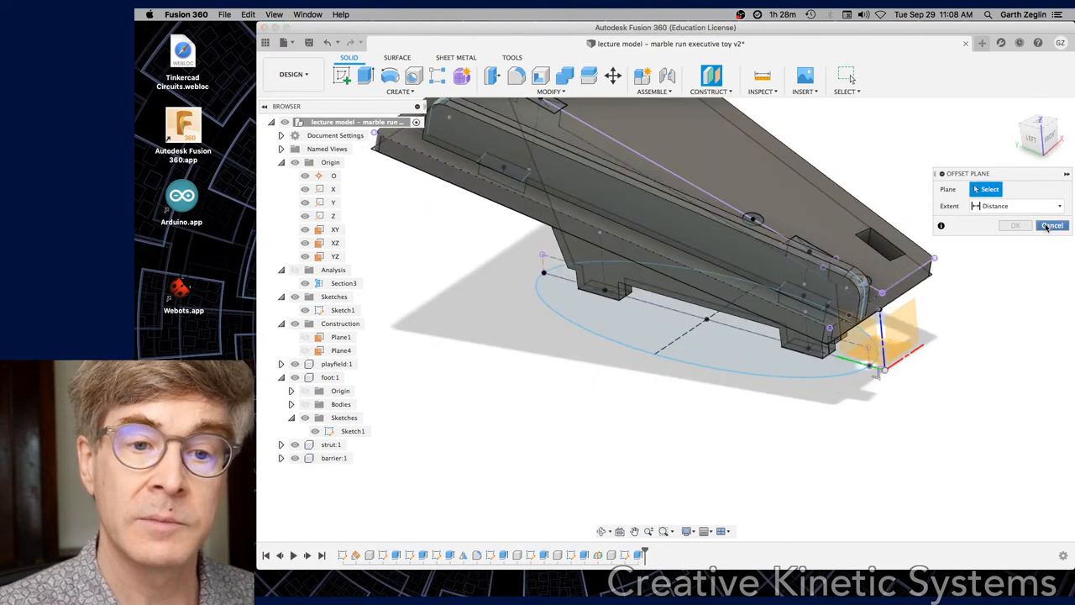
pyautogui.click(708, 90)
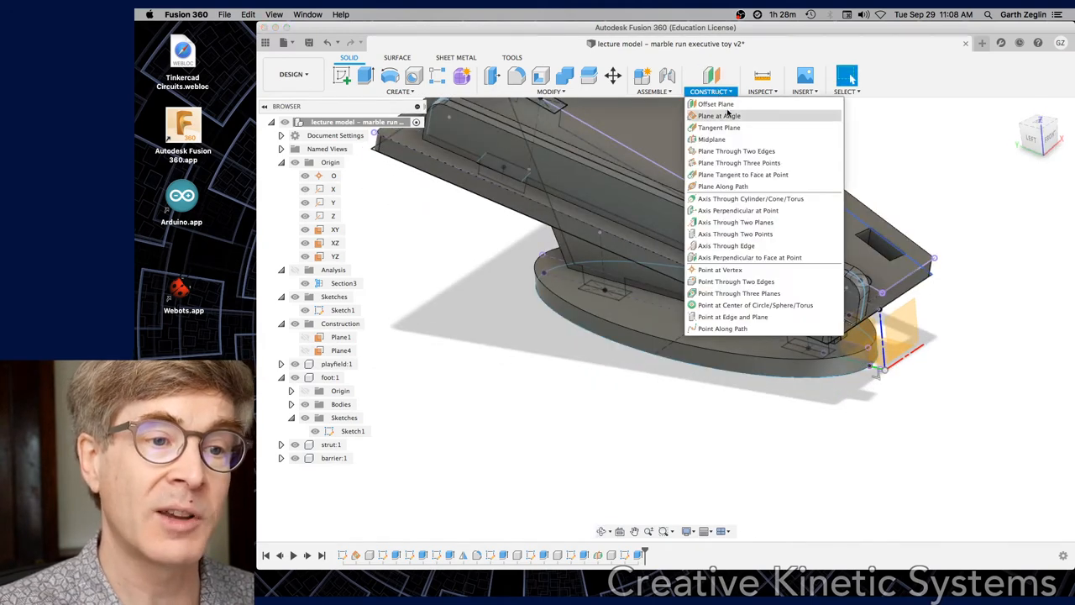
# Step: Start a Plane at Angle construction plane through the foot's middle
pyautogui.click(718, 116)
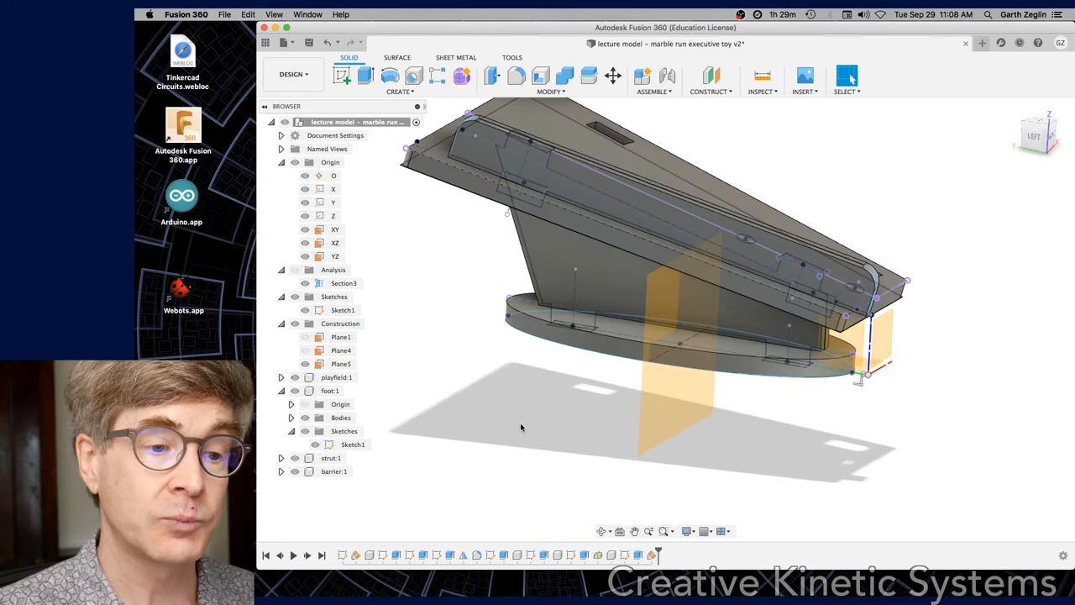
pyautogui.moveTo(484, 421)
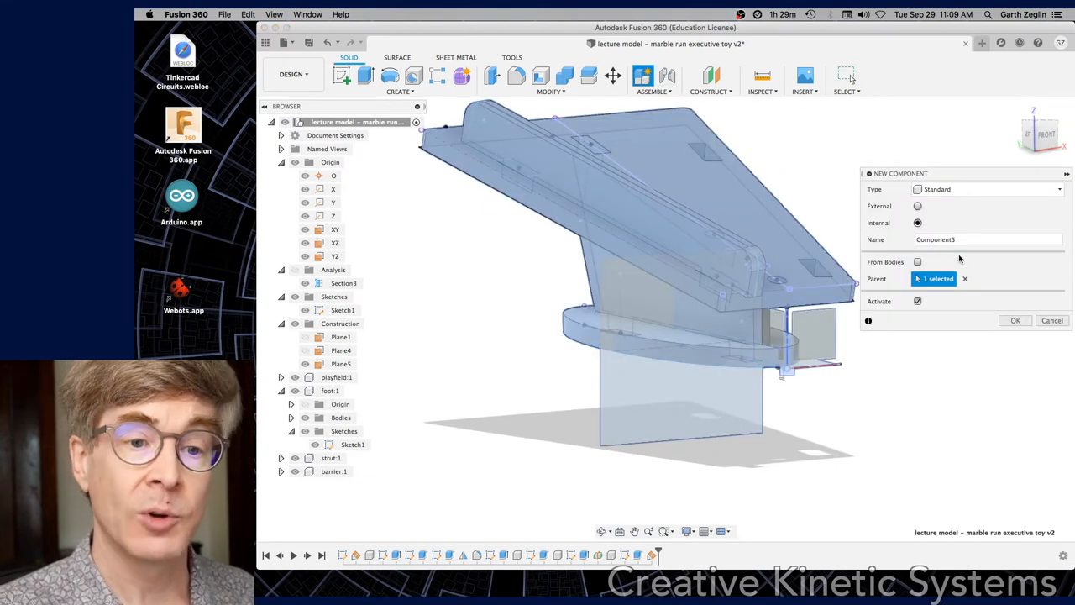
# Step: Create the 'crossbrace' component and start a new sketch on Plane5
pyautogui.write('cros')
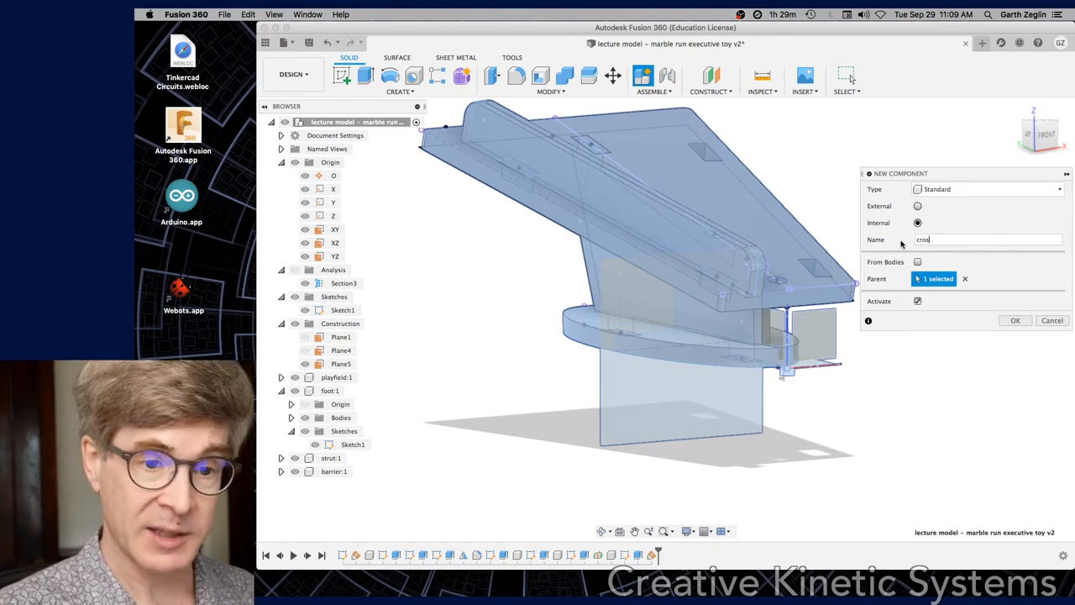
pyautogui.click(1014, 320)
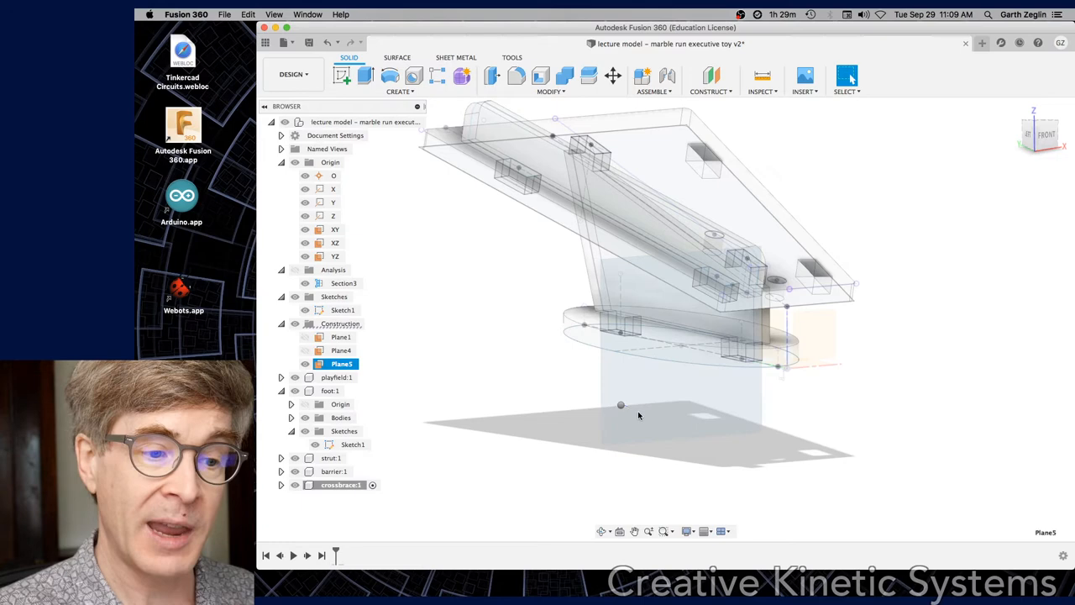
pyautogui.rightClick(621, 406)
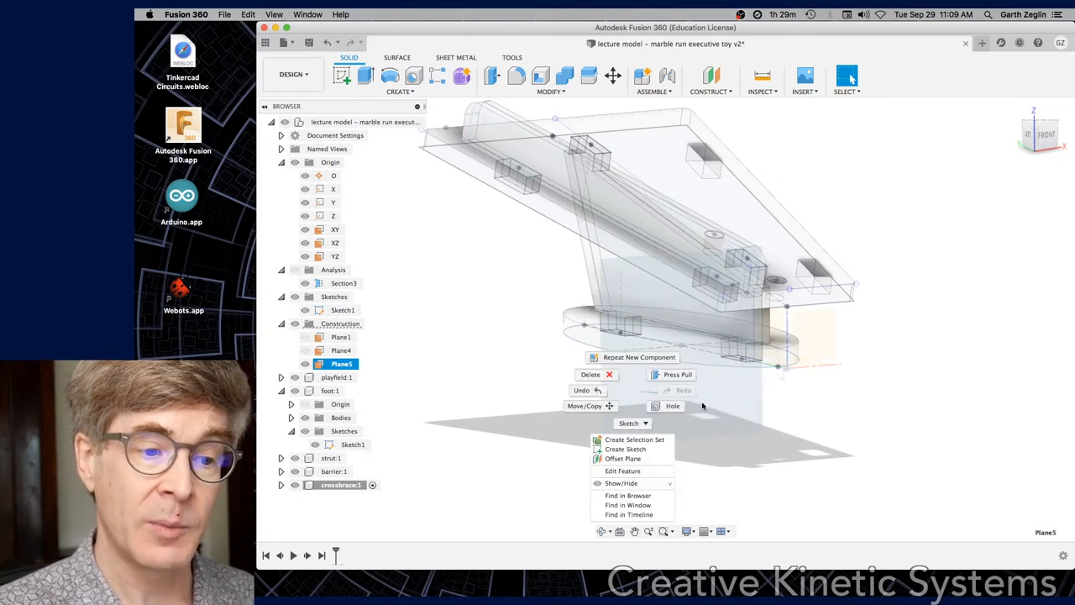
pyautogui.click(624, 449)
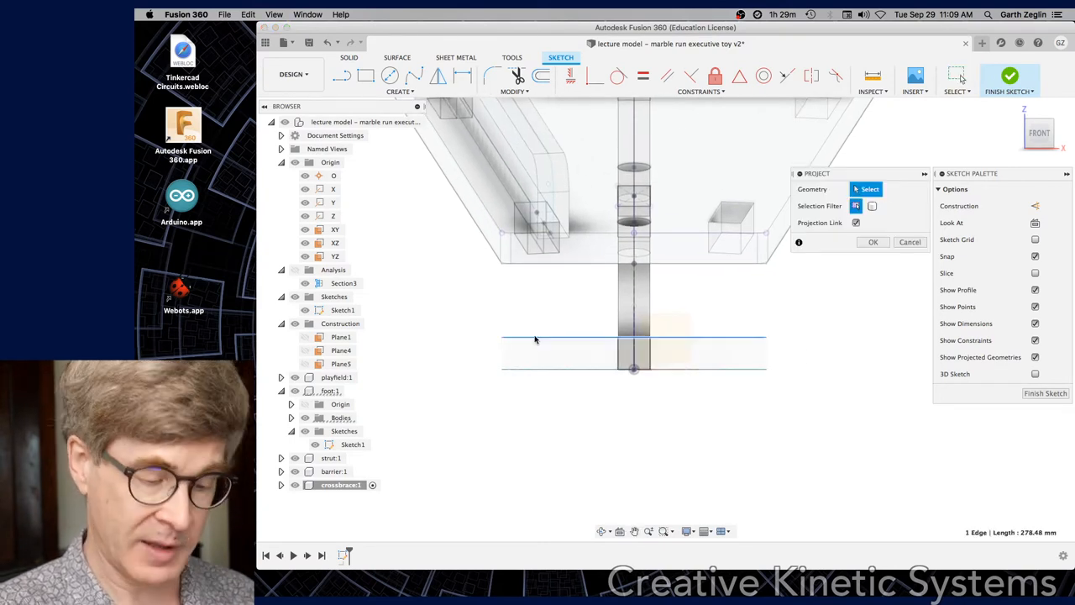
# Step: Project four foot and playfield edges into the crossbrace sketch, then hide the other components
pyautogui.click(633, 368)
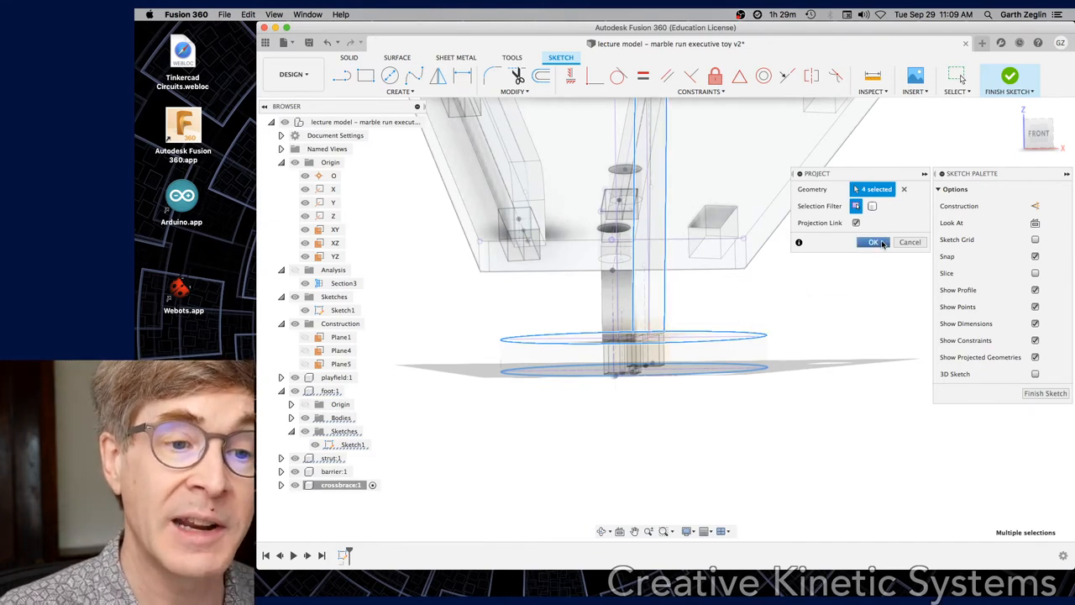
pyautogui.click(872, 242)
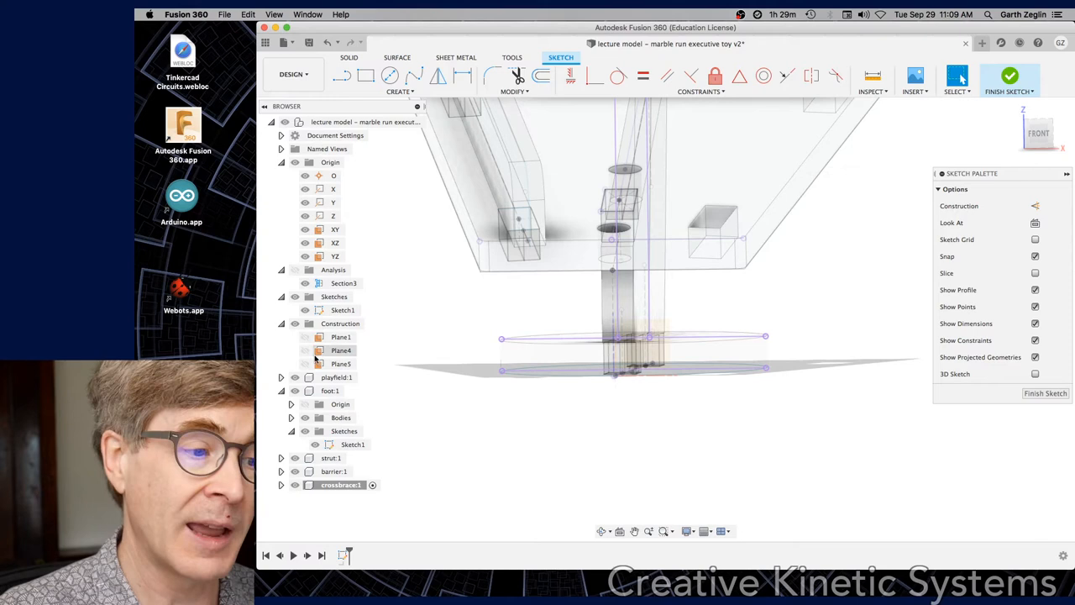
pyautogui.rightClick(340, 485)
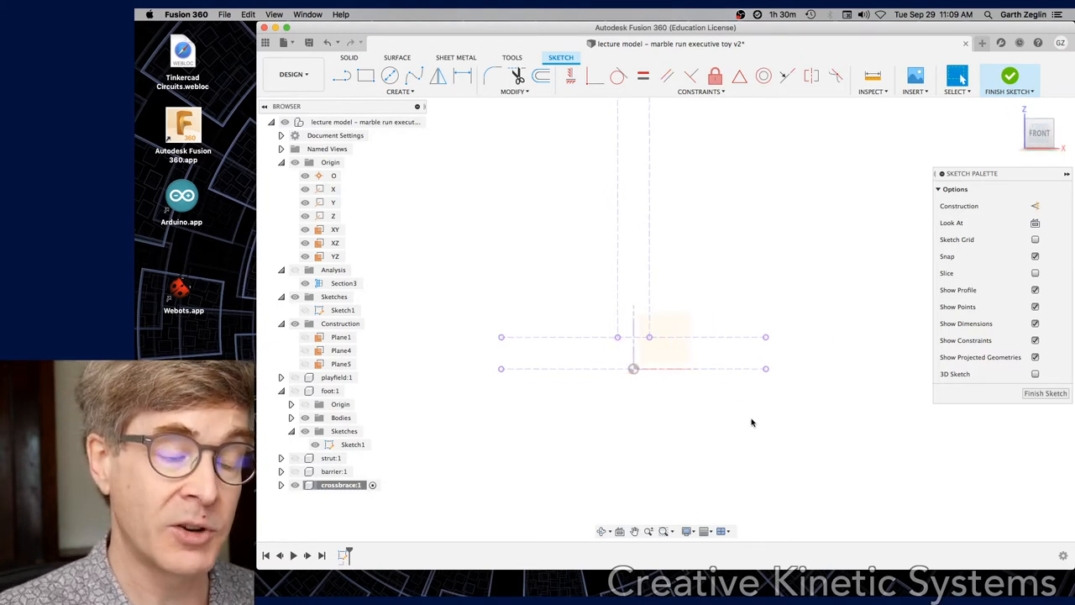
# Step: Start a vertical construction line from the crossbrace sketch origin
pyautogui.click(341, 76)
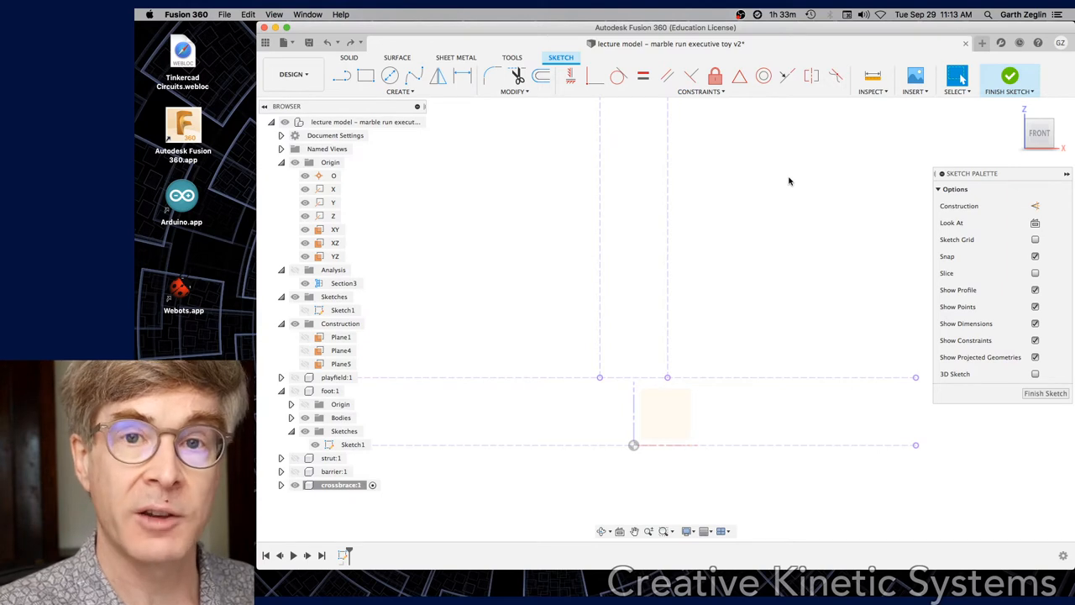
pyautogui.moveTo(789, 188)
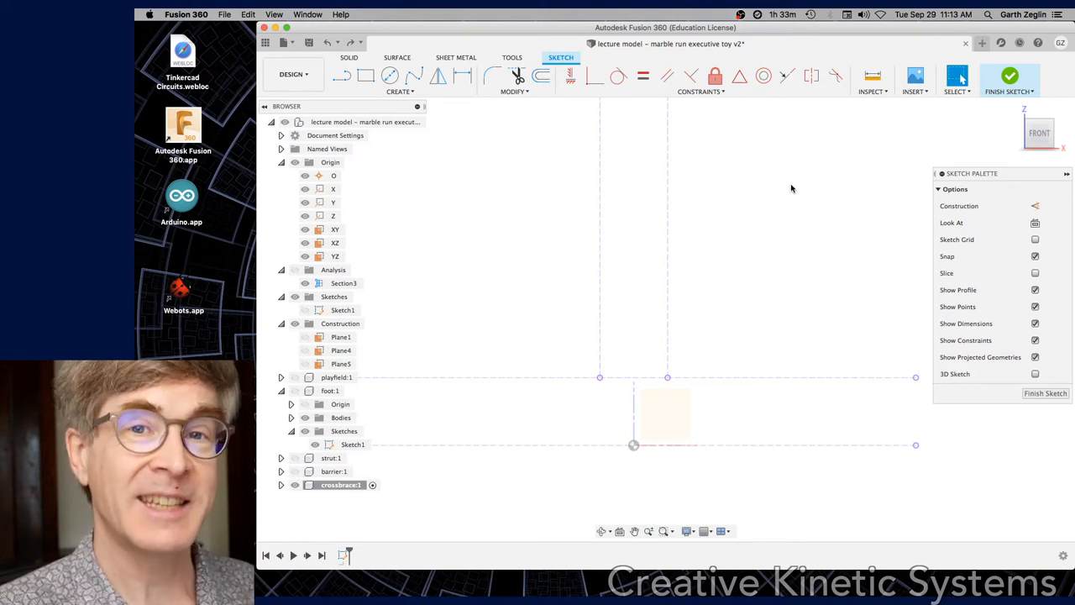
pyautogui.moveTo(811, 191)
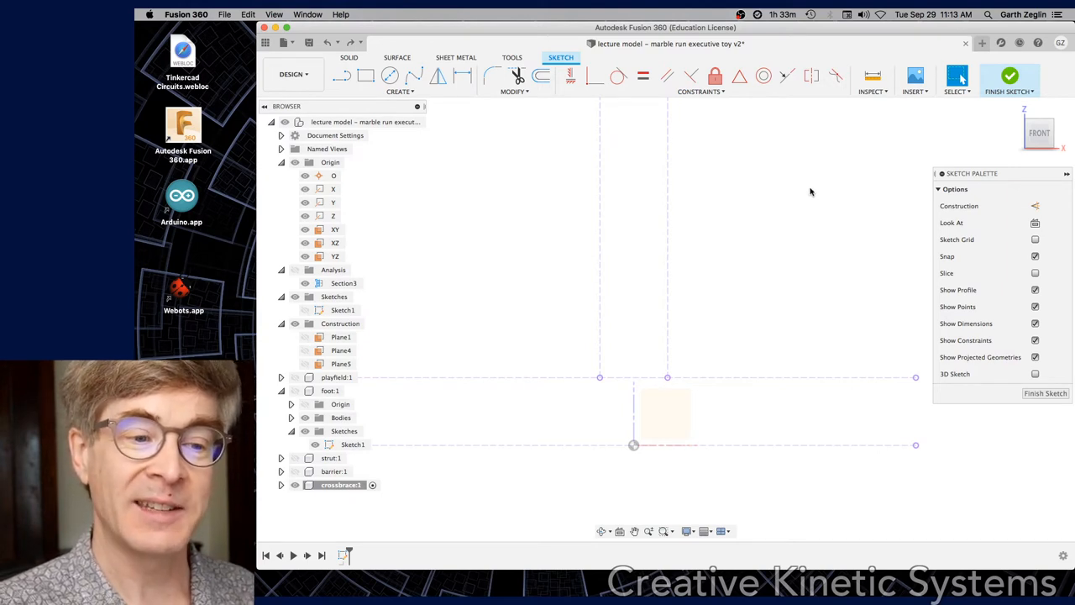
pyautogui.moveTo(1034, 206)
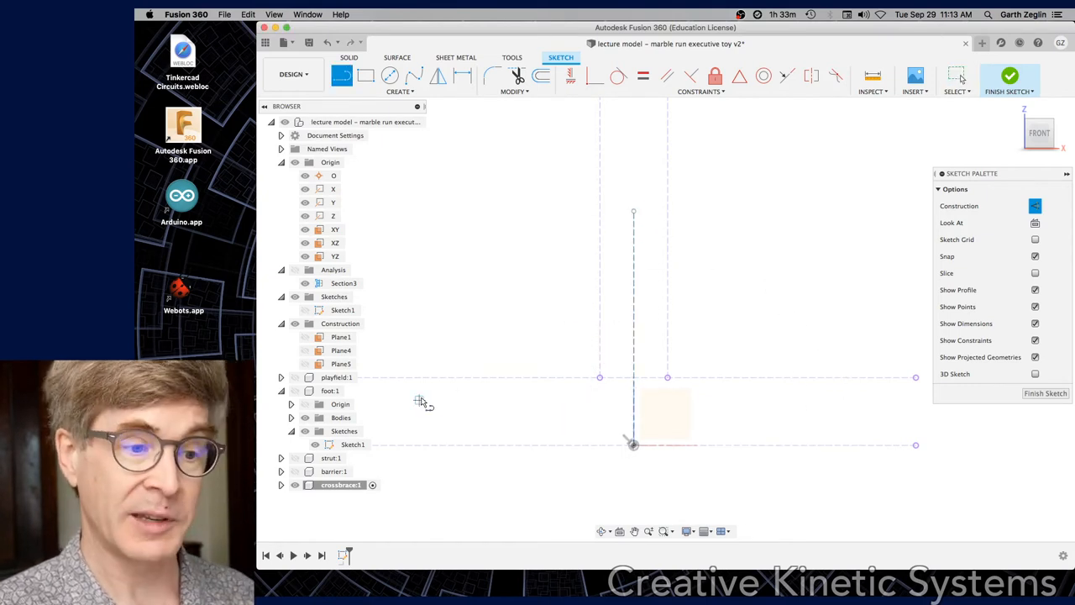
pyautogui.moveTo(601, 389)
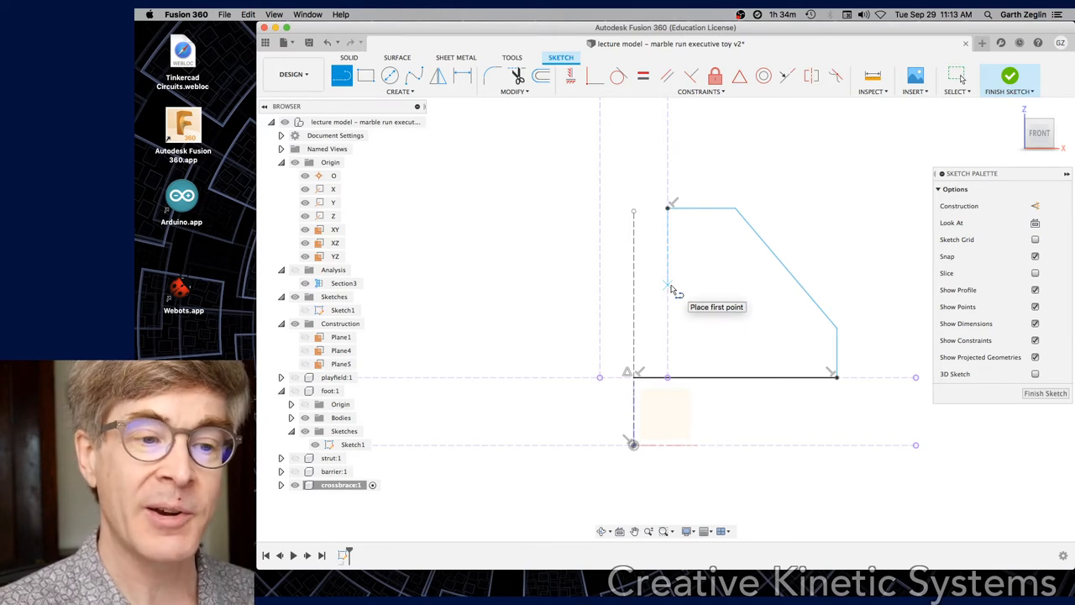
pyautogui.moveTo(672, 293)
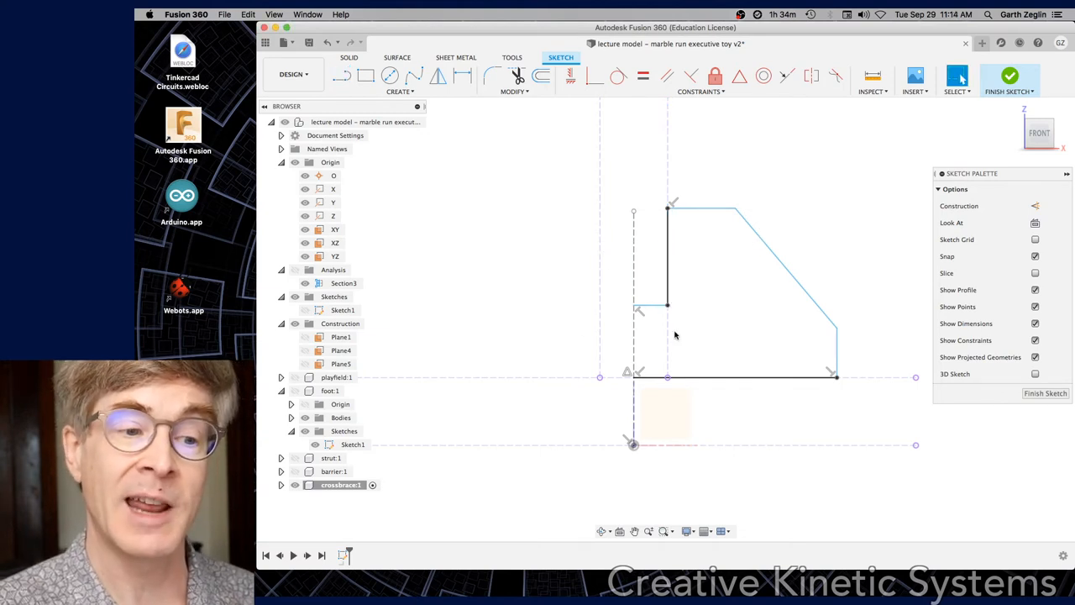
pyautogui.moveTo(688, 325)
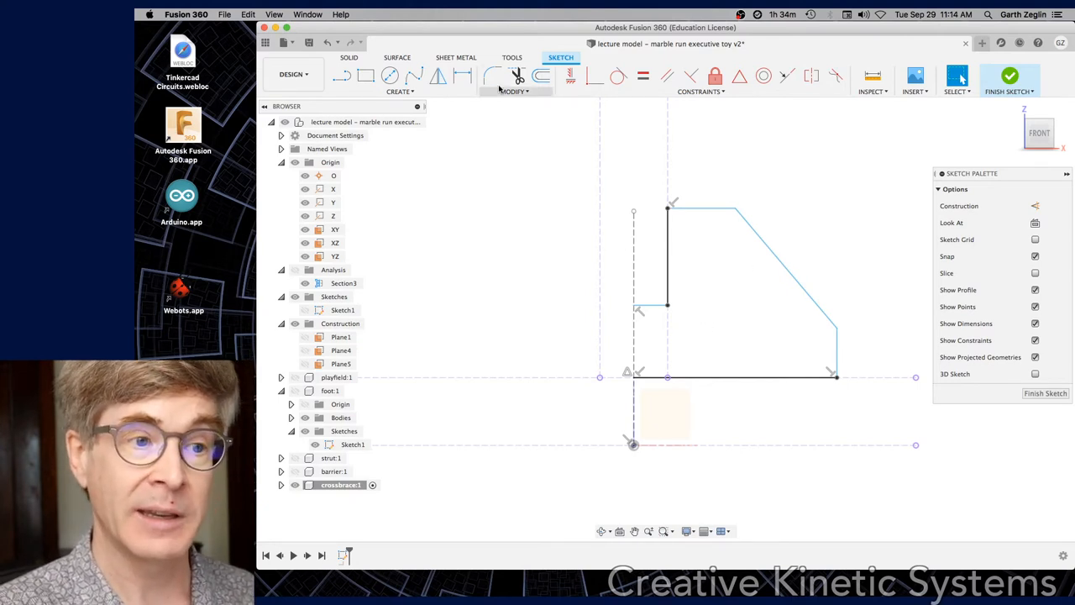
# Step: Mirror the six half-profile lines across the centre construction line and finish the sketch
pyautogui.click(437, 76)
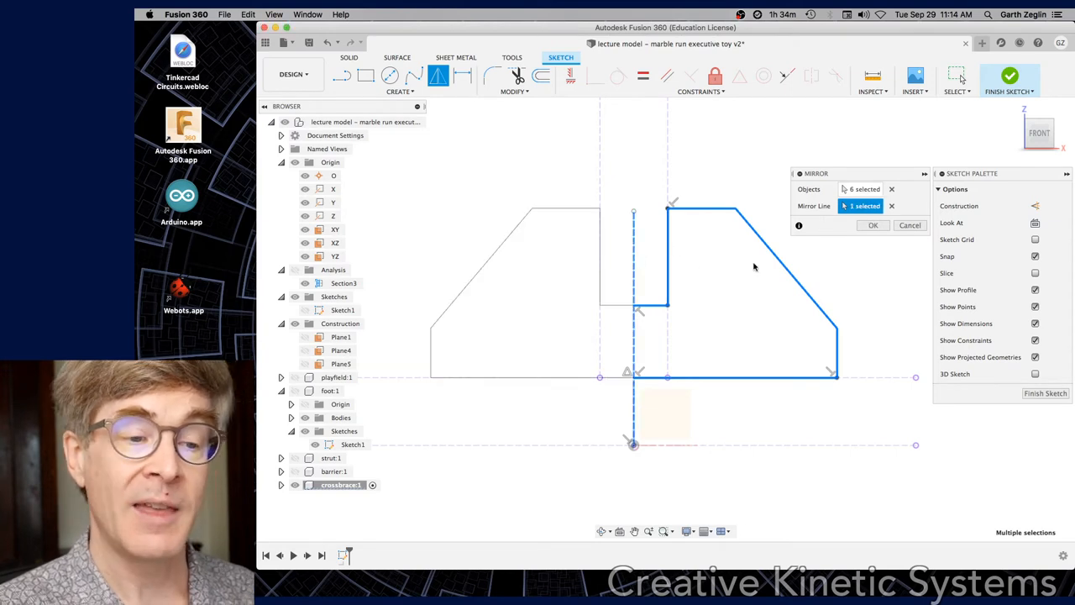
pyautogui.click(872, 225)
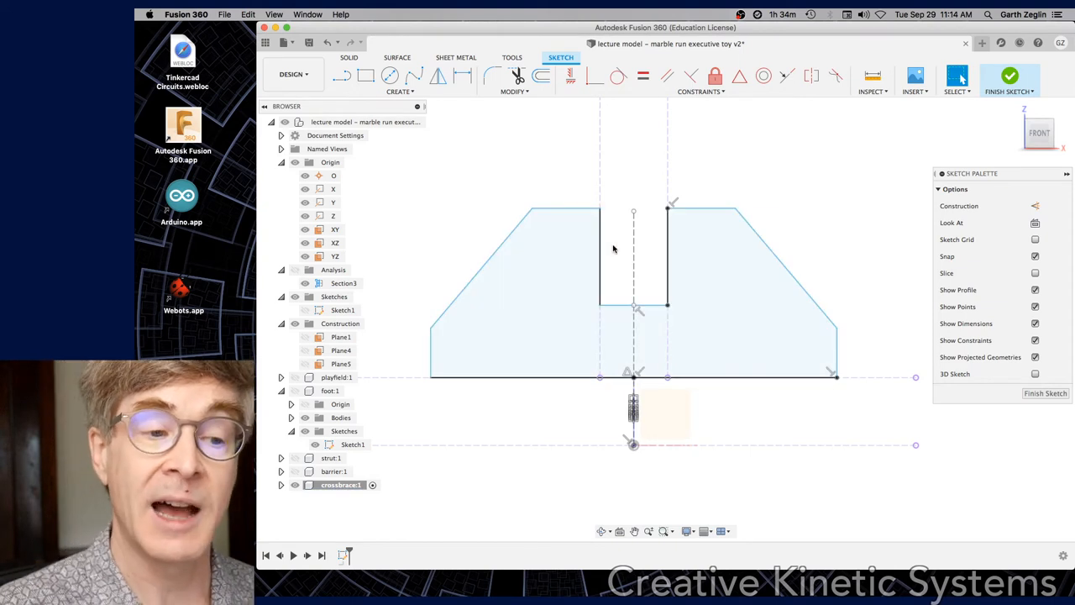
pyautogui.moveTo(815, 208)
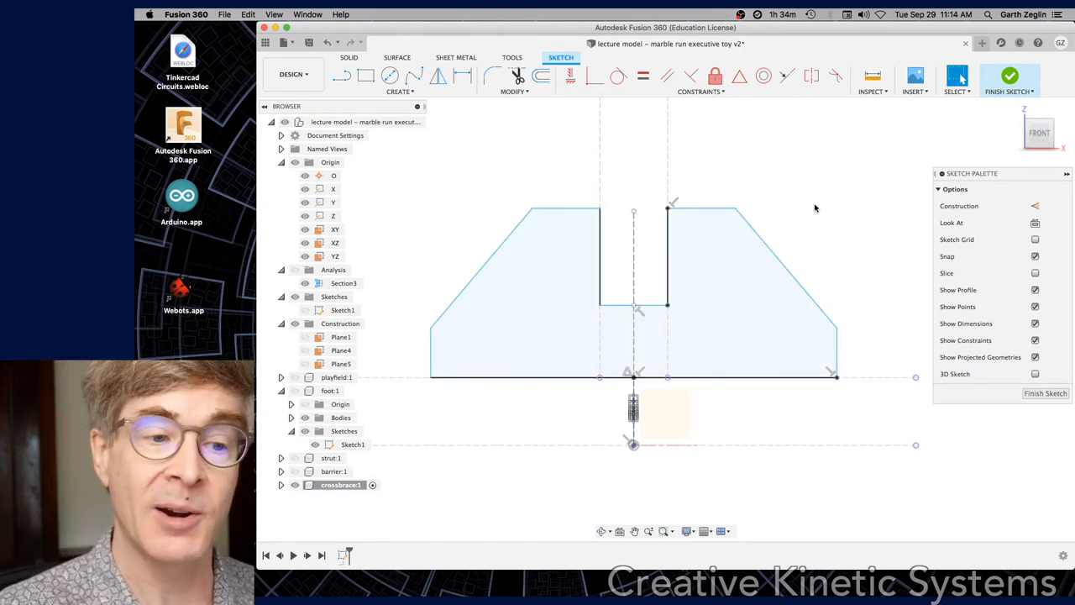
pyautogui.moveTo(735, 388)
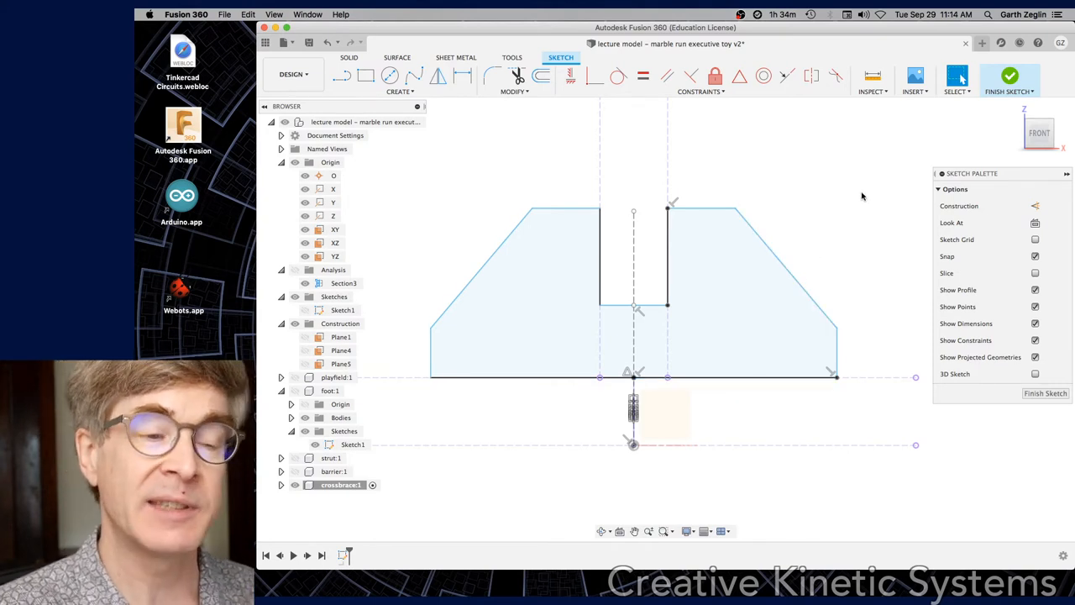
pyautogui.moveTo(871, 195)
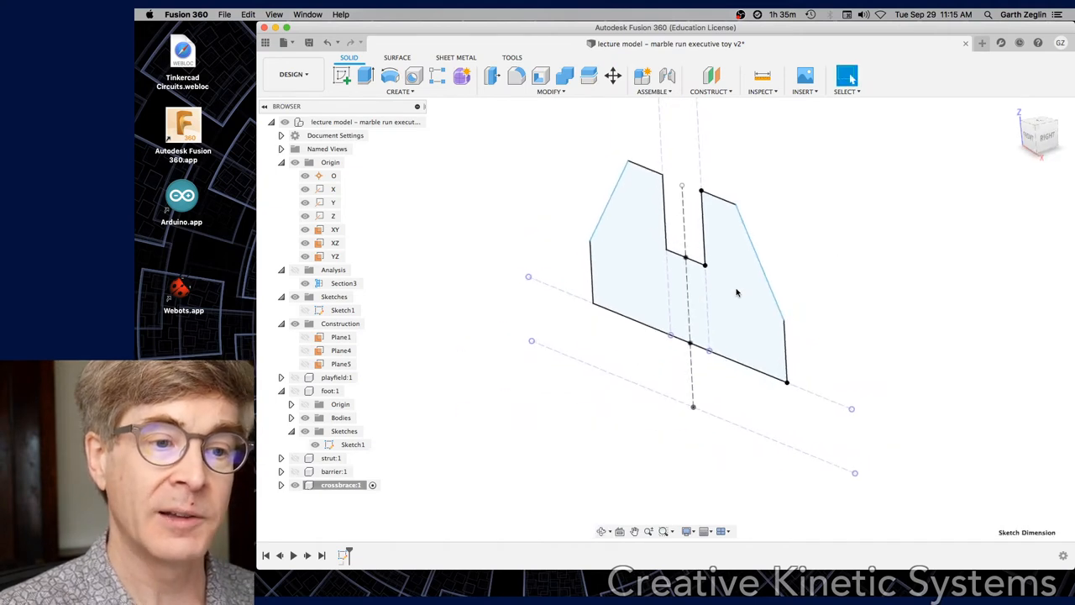
# Step: Extrude the crossbrace outline symmetrically to a 6 mm total thickness
pyautogui.click(1020, 239)
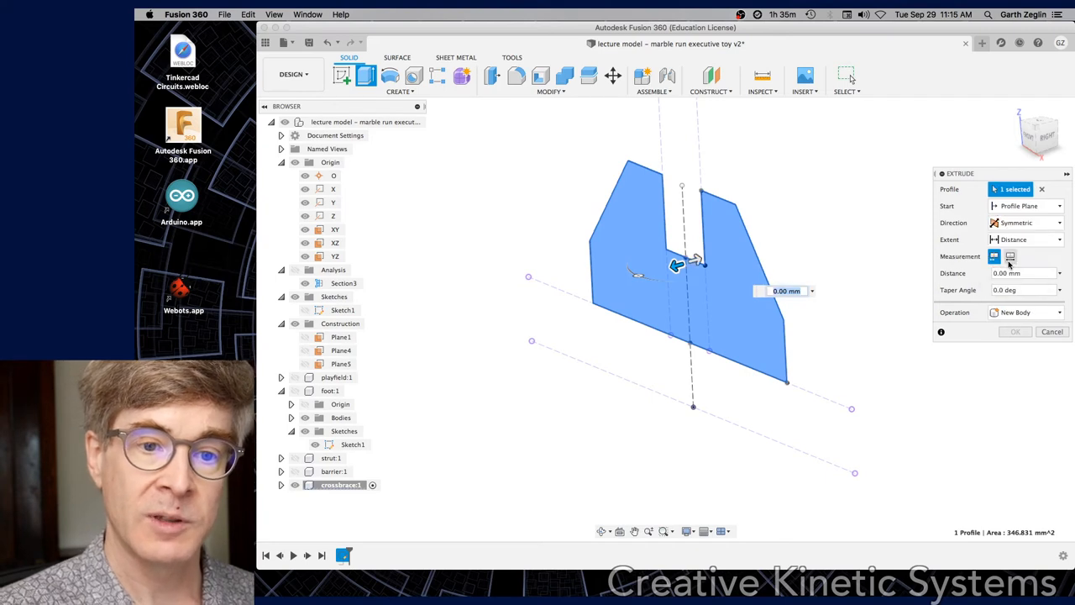
pyautogui.click(1010, 257)
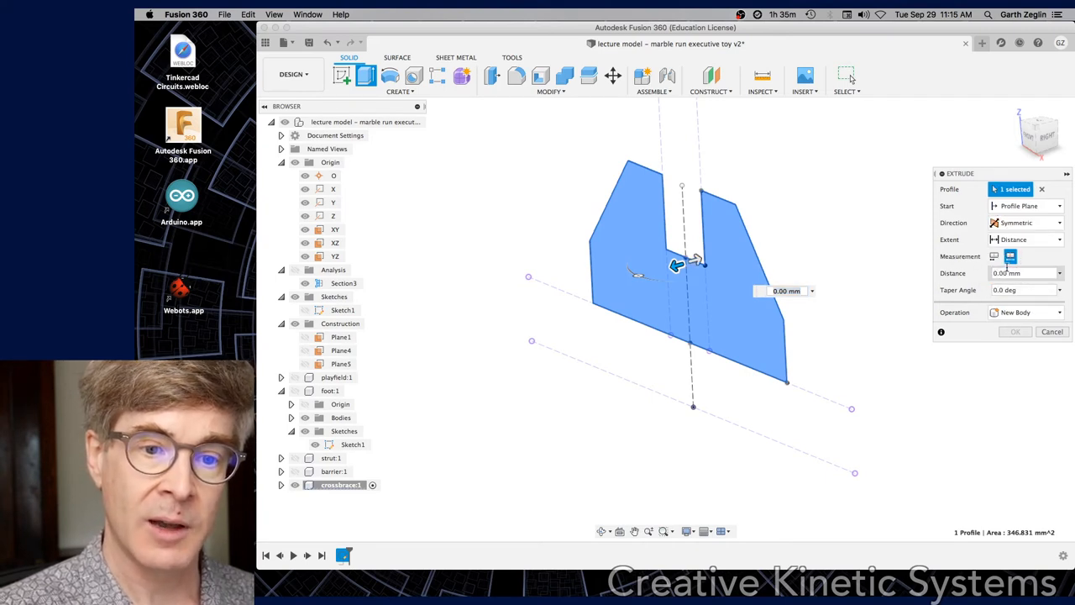
pyautogui.click(1021, 273)
pyautogui.write('6')
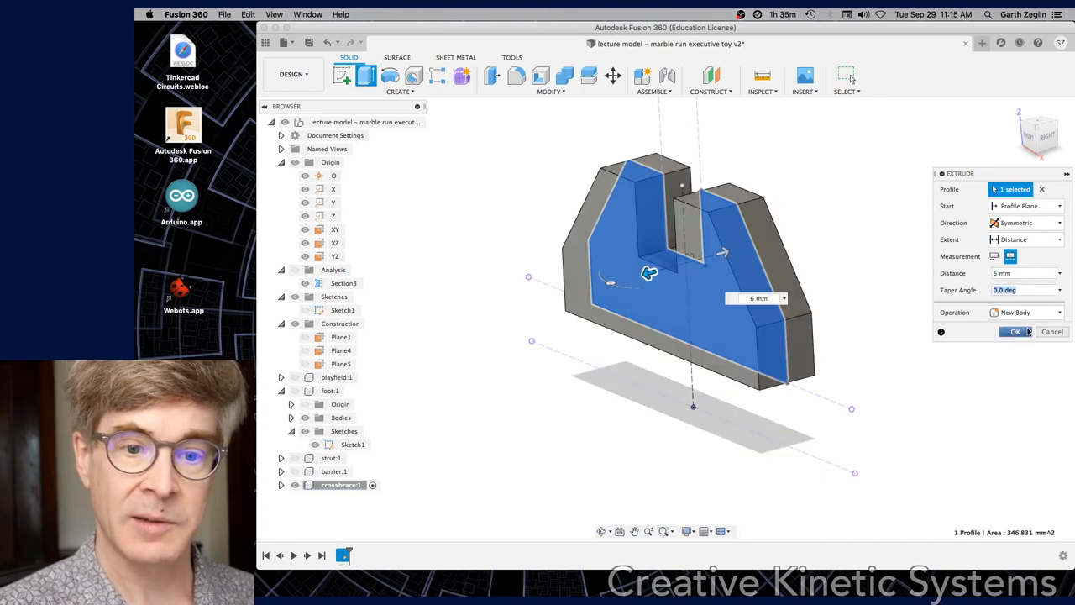
pyautogui.click(1016, 331)
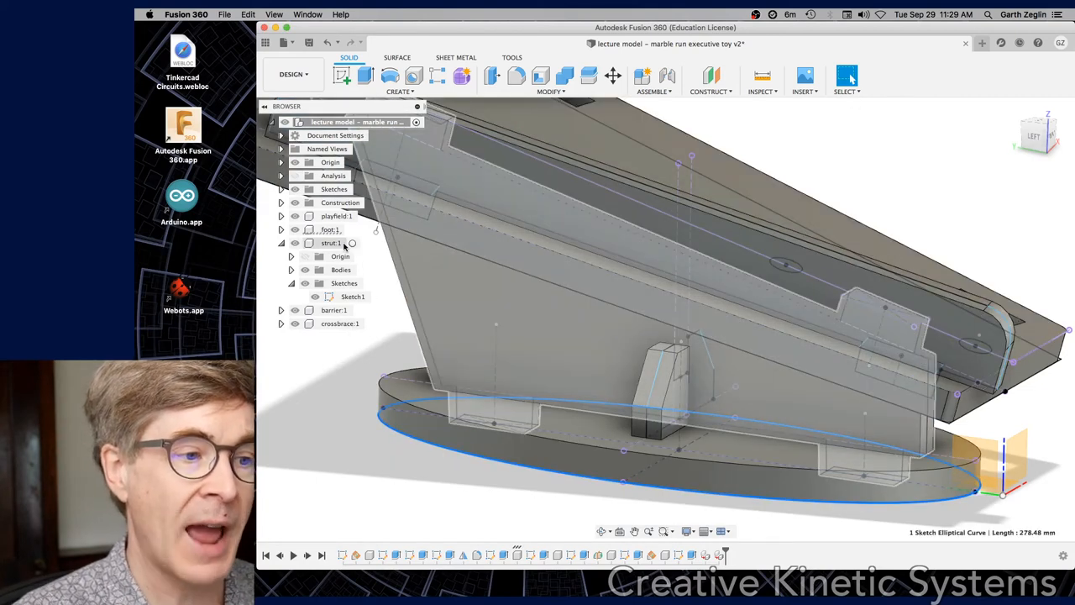
# Step: Activate strut:1 and create a sketch on its large side face
pyautogui.click(330, 243)
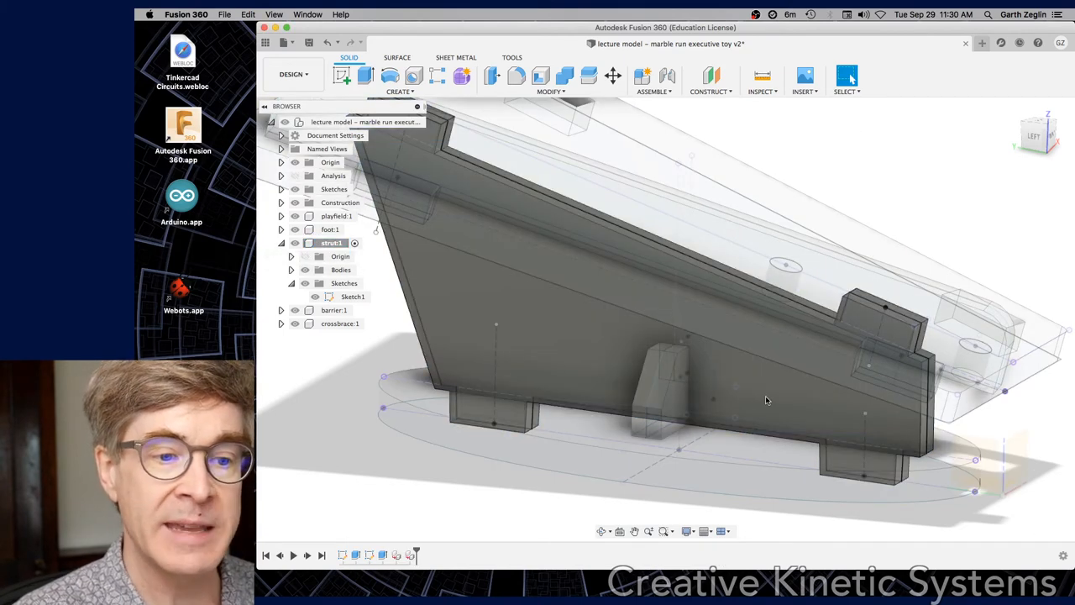
pyautogui.click(768, 394)
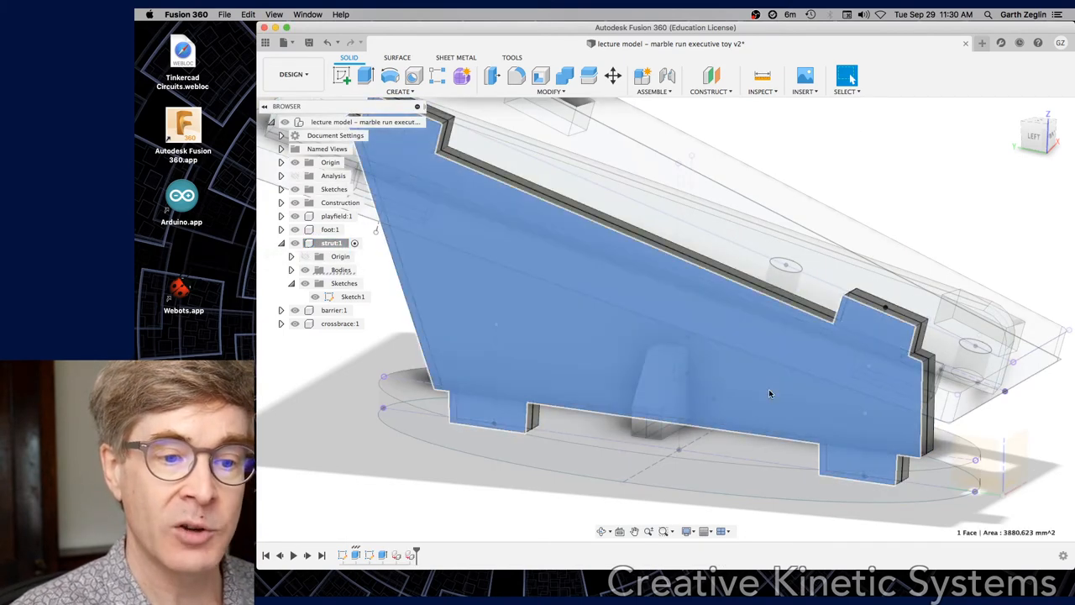
pyautogui.rightClick(769, 393)
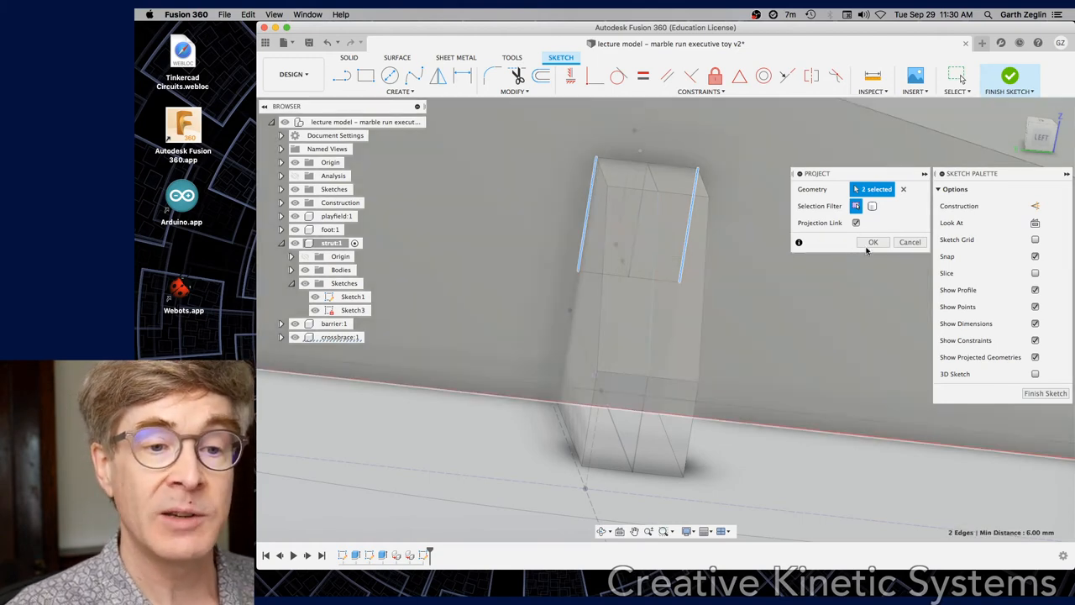
# Step: Project the two vertical crossbrace edges into Sketch3 and clear the selection
pyautogui.click(872, 242)
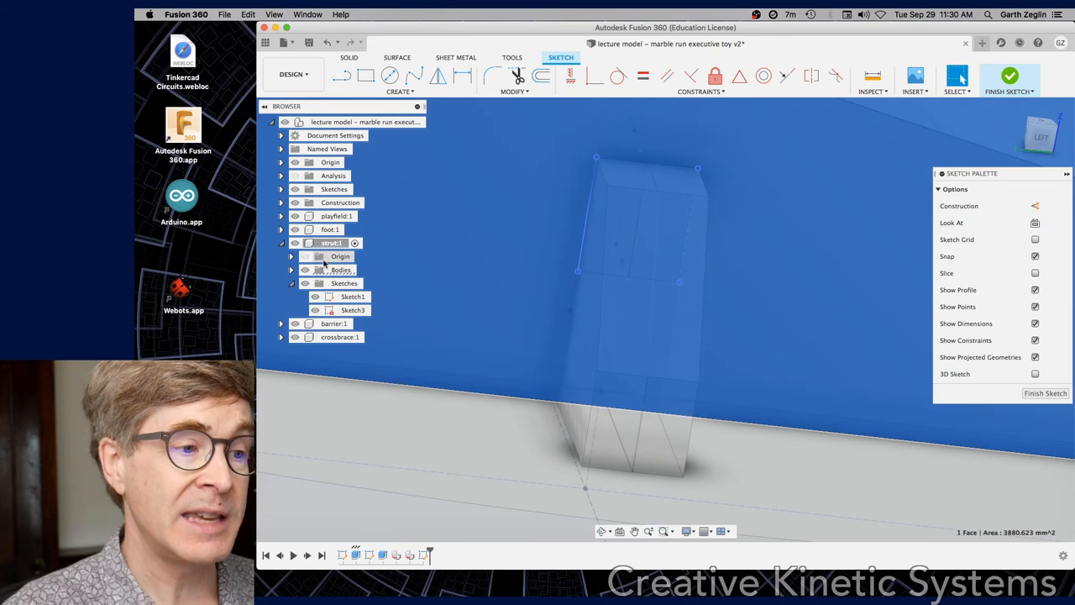
pyautogui.click(340, 269)
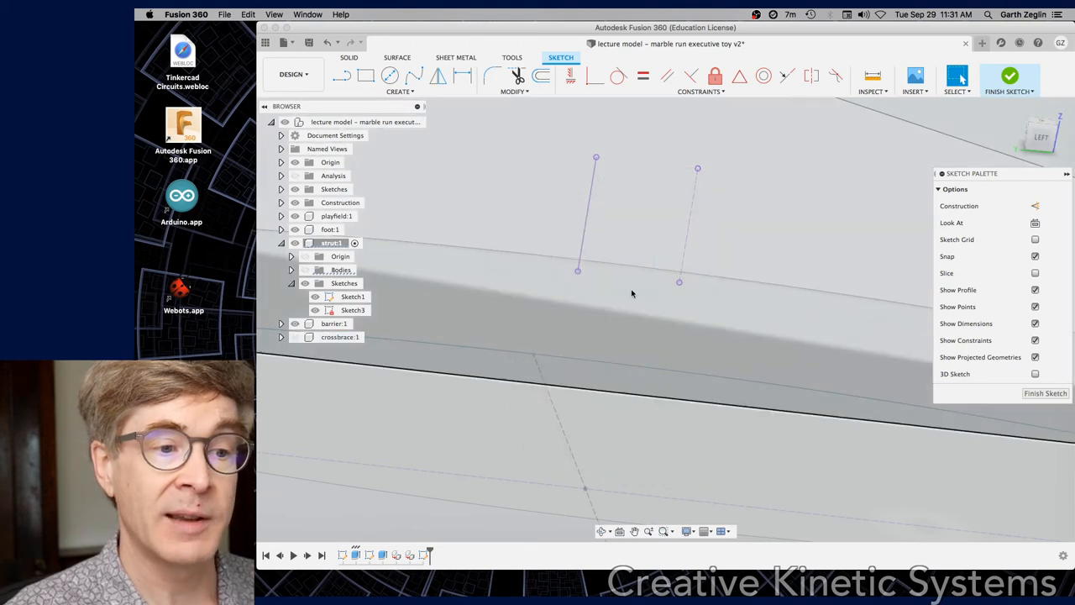
# Step: Draw the notch rectangle from the bottom of the left projected crossbrace line
pyautogui.click(588, 214)
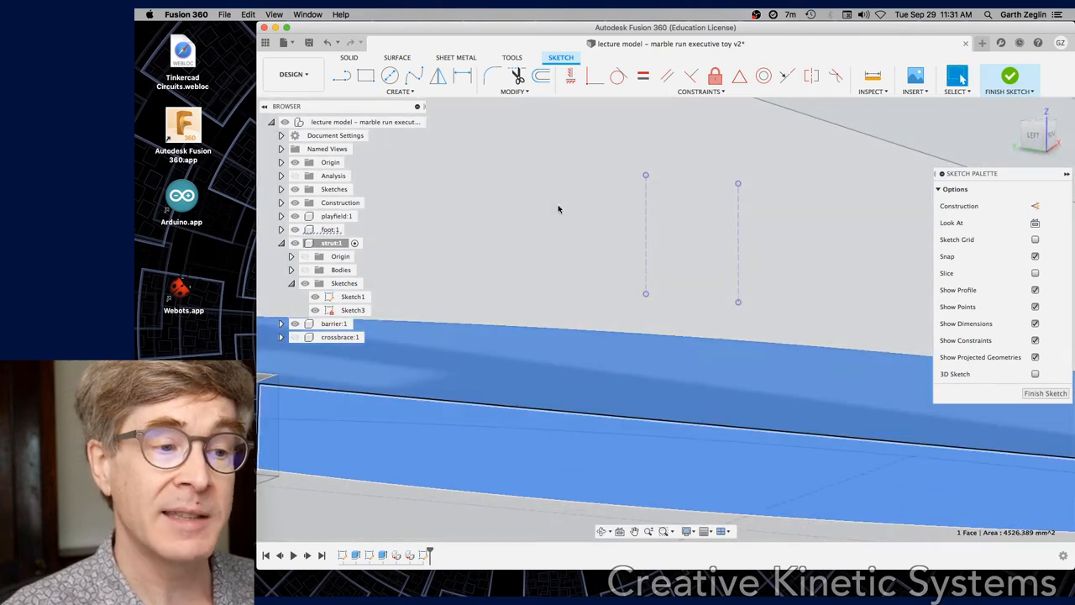
pyautogui.click(365, 75)
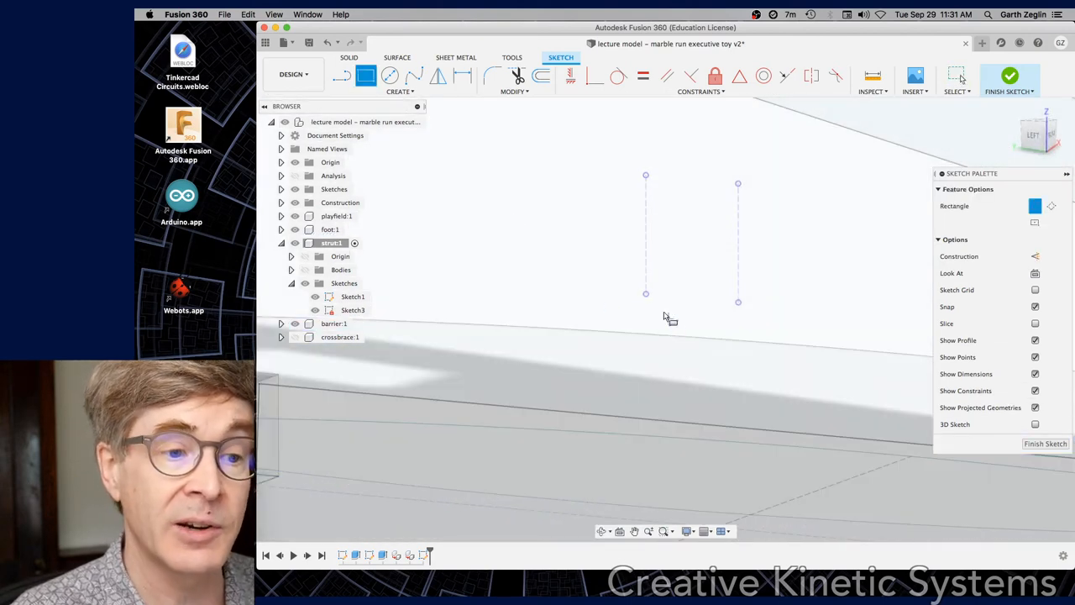
pyautogui.moveTo(645, 293); pyautogui.dragTo(687, 332)
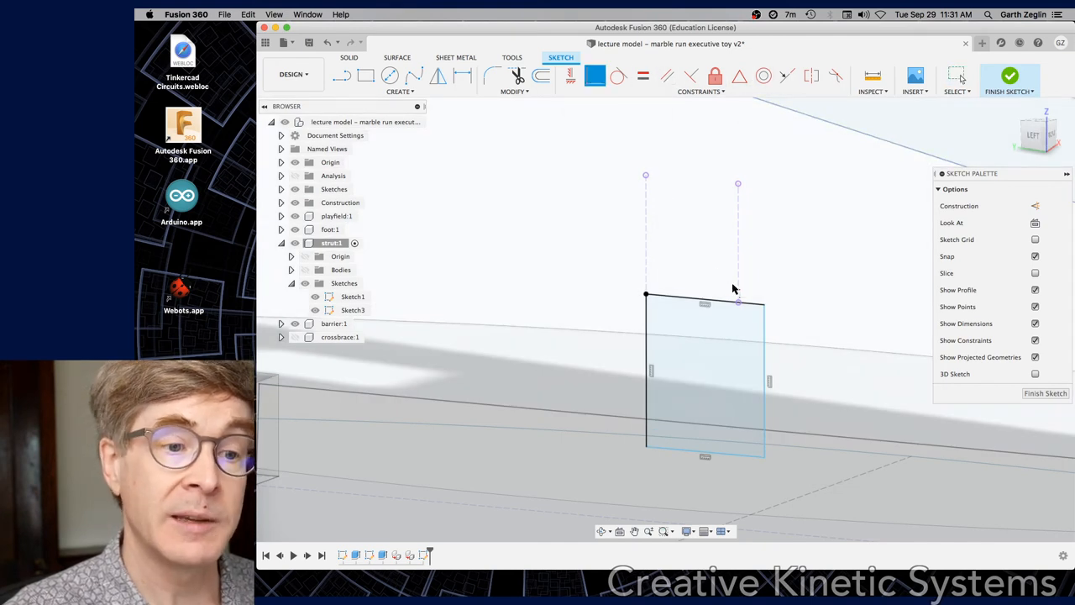
pyautogui.click(705, 298)
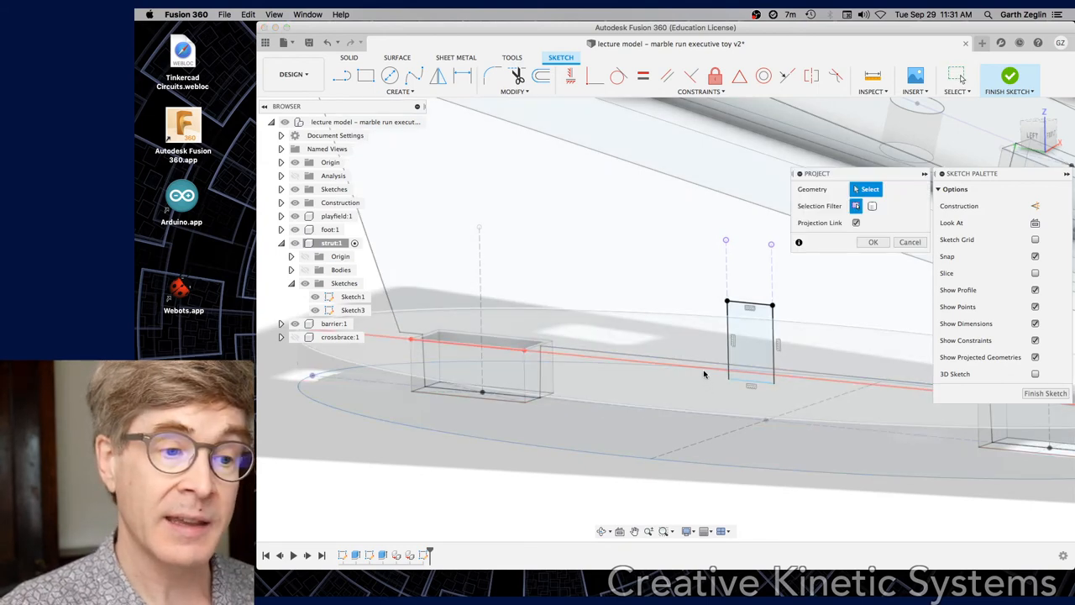
# Step: Project the strut's bottom edge into Sketch3, then view from below and pick a constraint
pyautogui.click(701, 364)
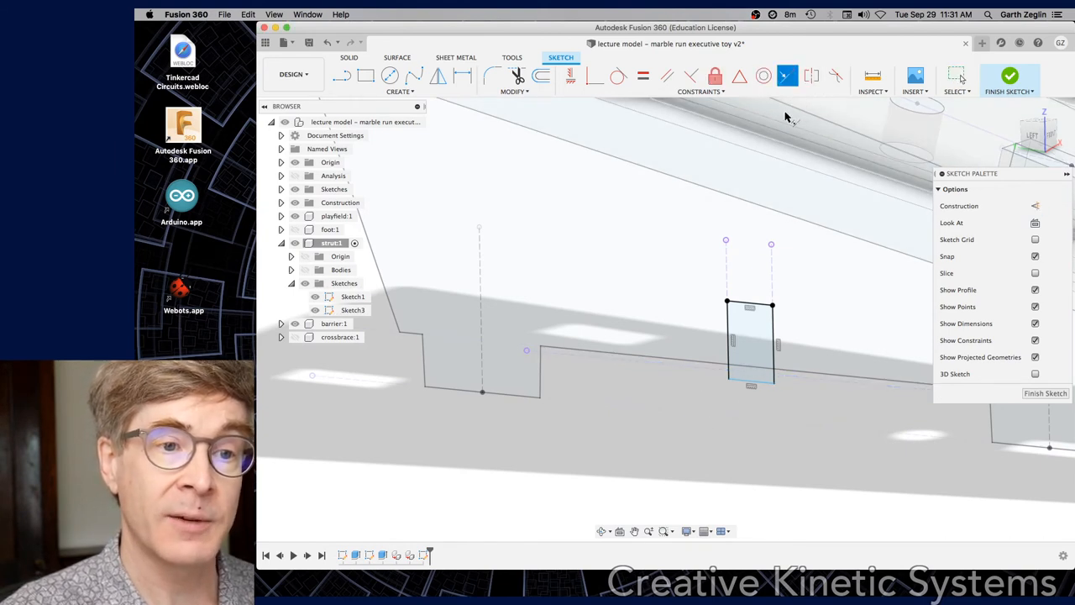
pyautogui.moveTo(756, 402)
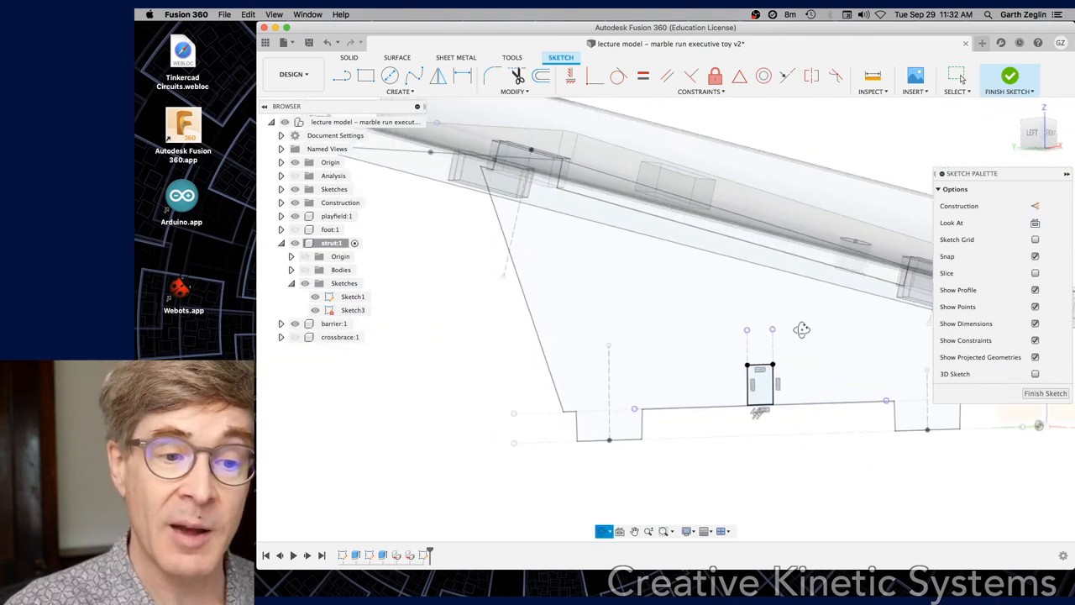
pyautogui.moveTo(802, 329); pyautogui.dragTo(811, 357)
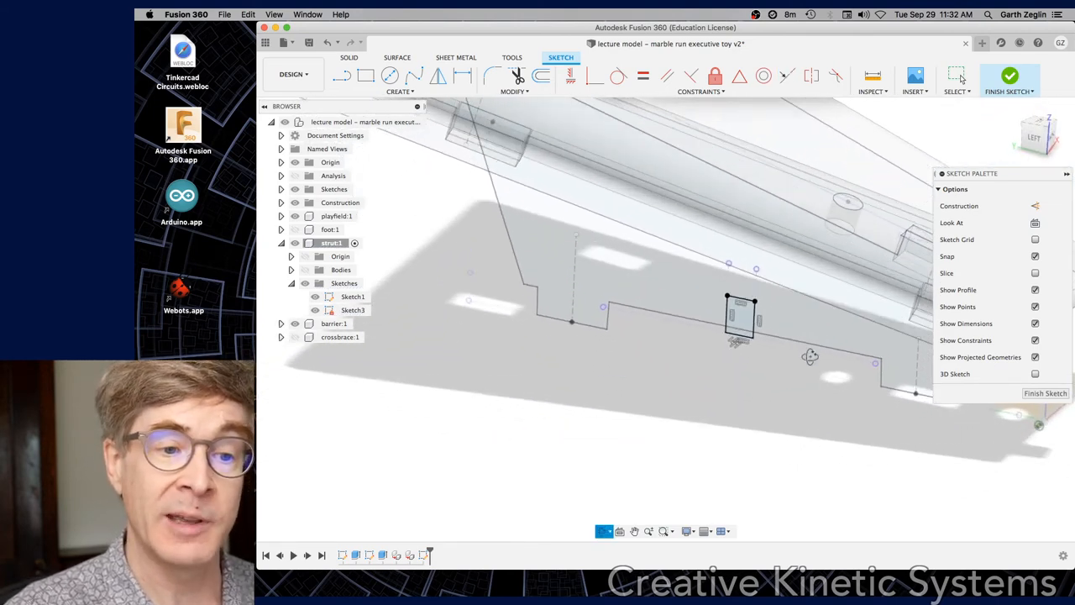
pyautogui.click(786, 76)
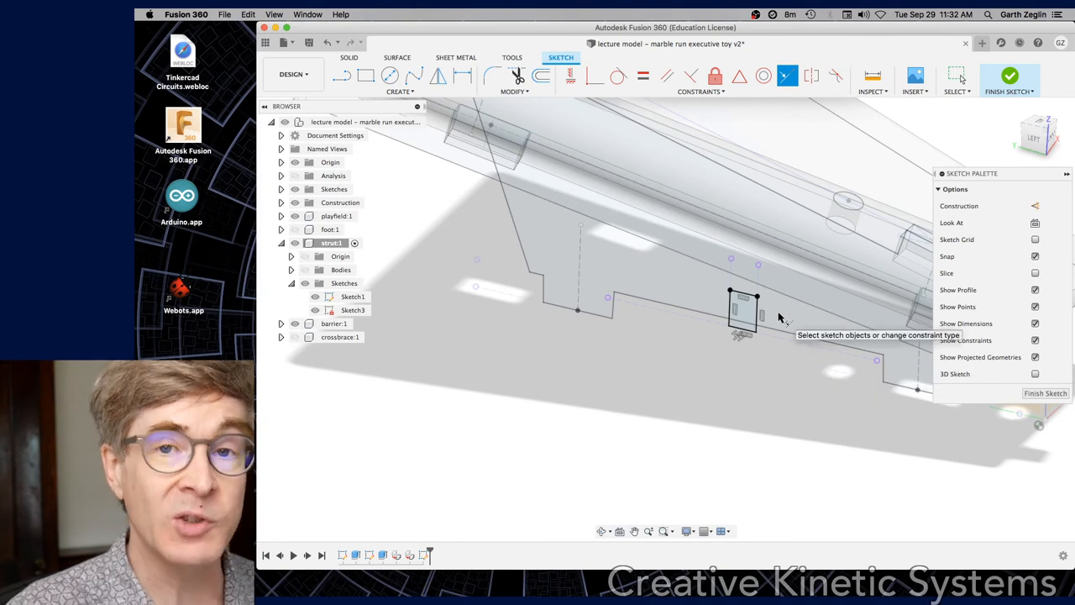
pyautogui.moveTo(886, 235)
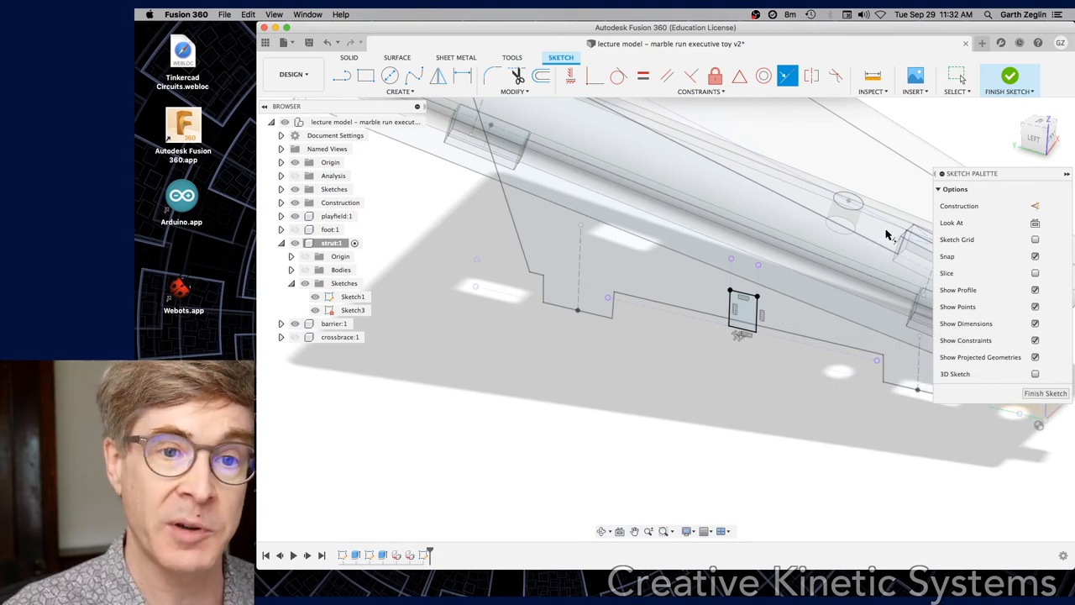
# Step: Extrude-cut the rectangle profile up into the strut, extending To Object
pyautogui.click(1010, 77)
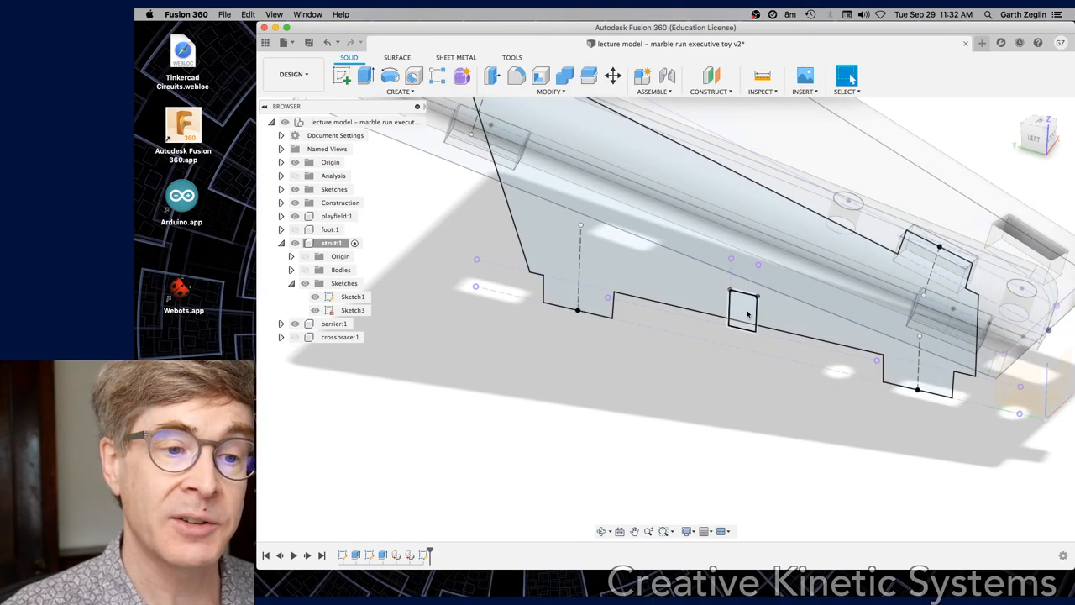
pyautogui.click(364, 76)
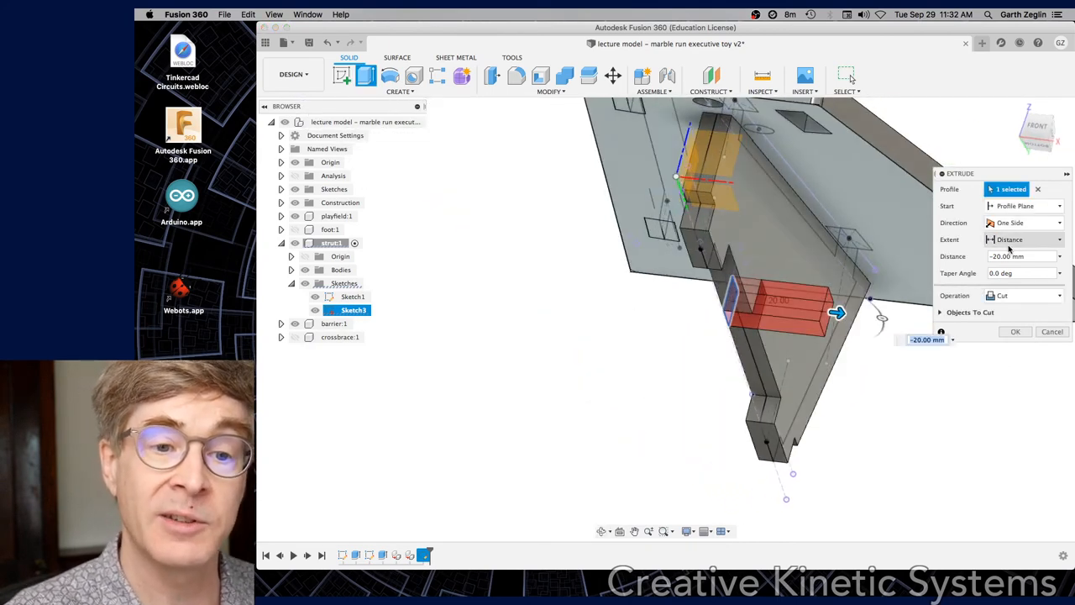
pyautogui.click(1023, 222)
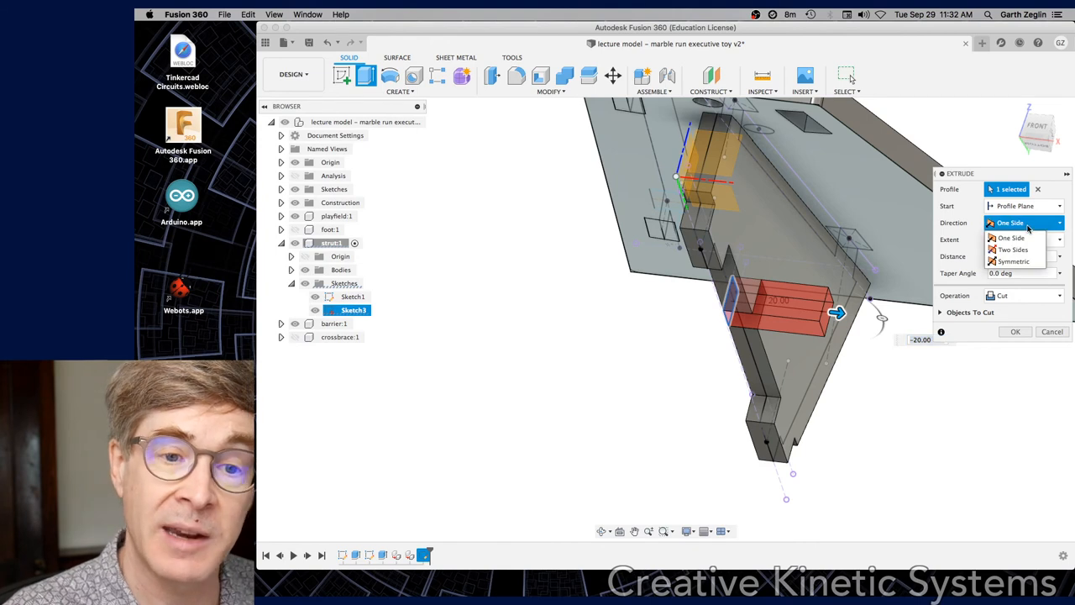
pyautogui.click(1022, 240)
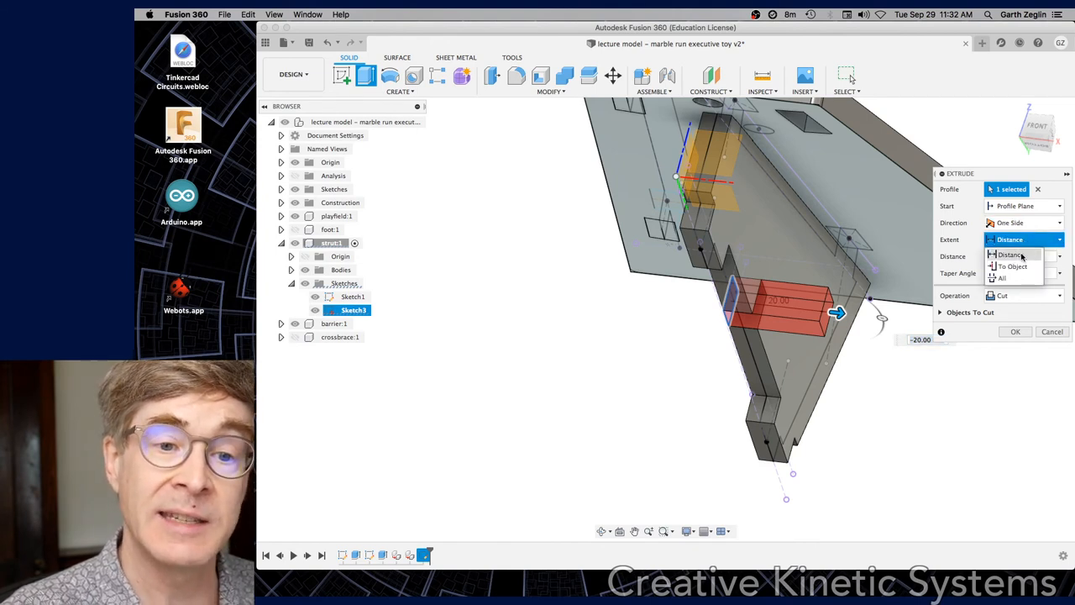
pyautogui.click(1012, 266)
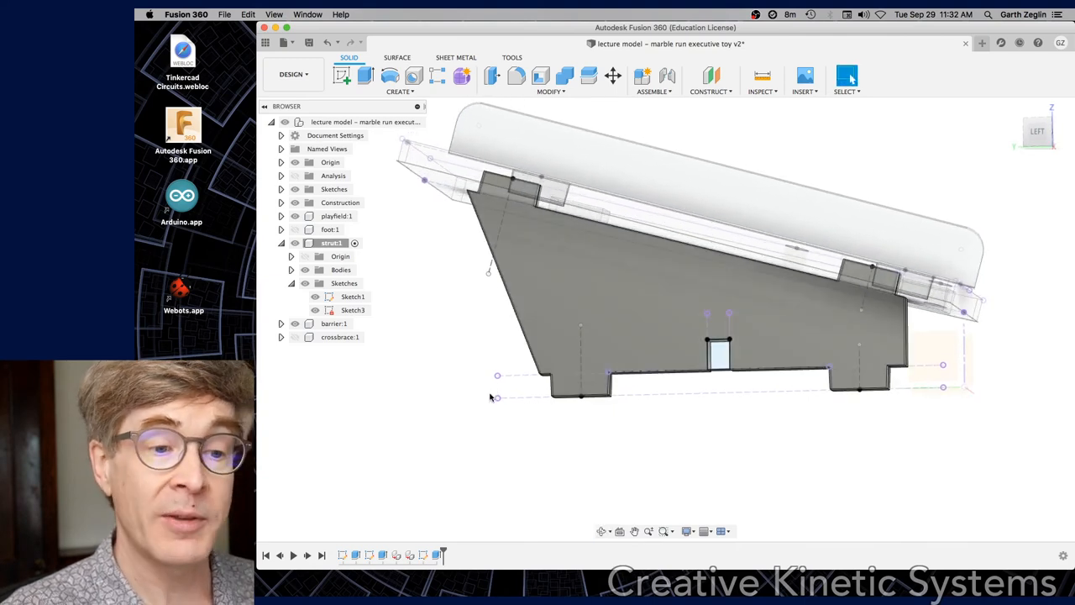
pyautogui.moveTo(374, 353)
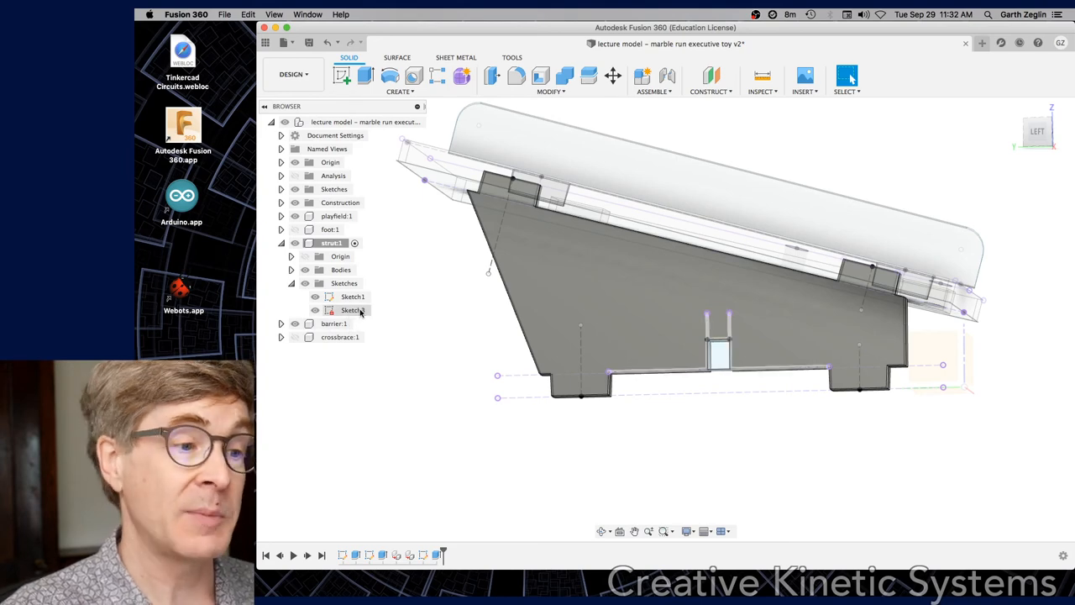
# Step: Edit Sketch3 from the Browser's right-click menu
pyautogui.rightClick(351, 310)
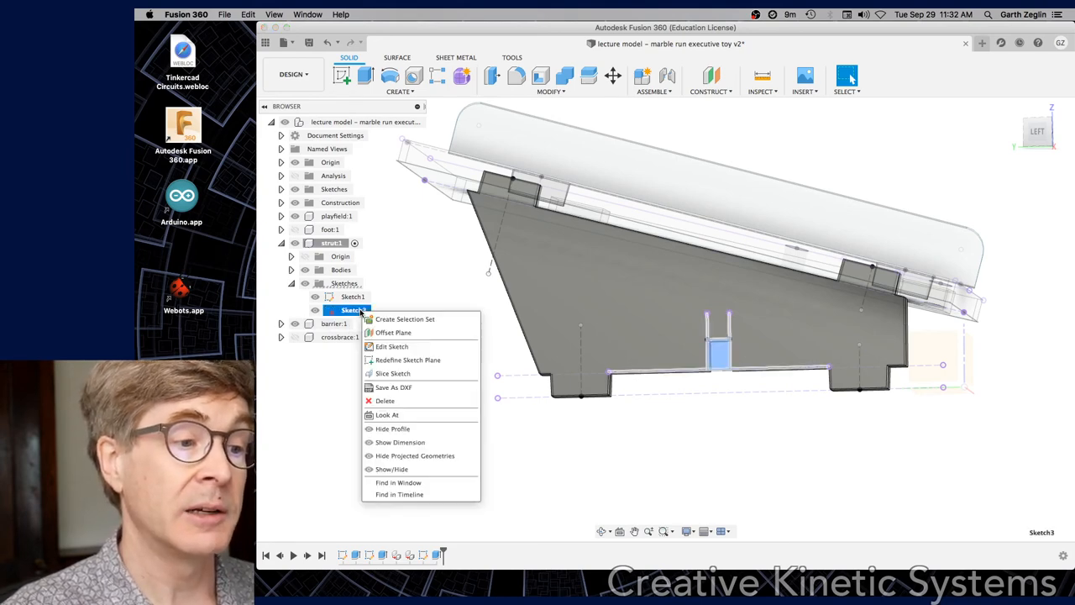
pyautogui.click(392, 346)
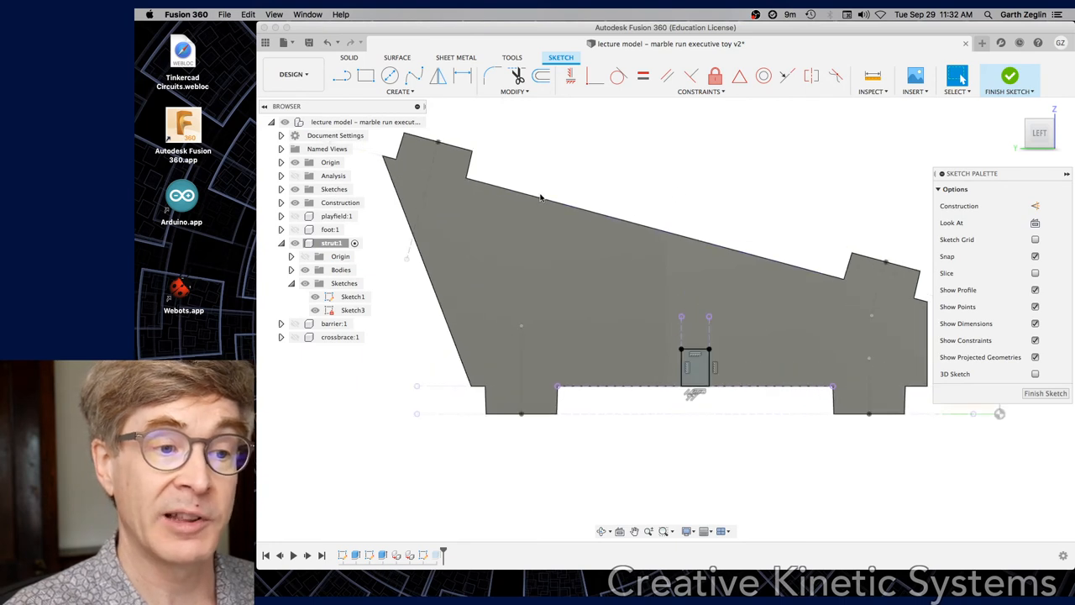
pyautogui.moveTo(699, 200)
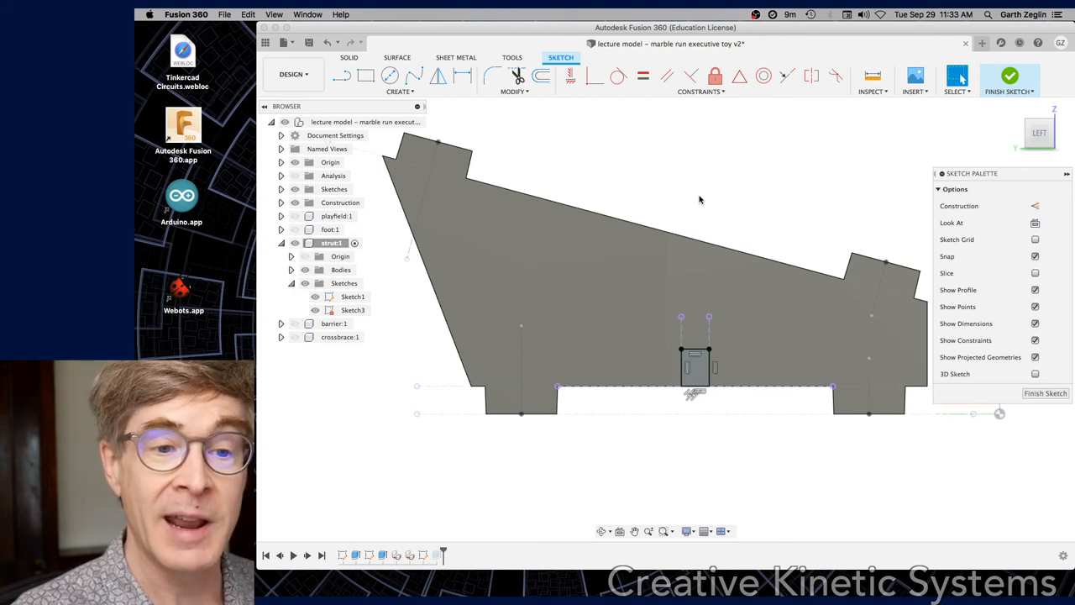
pyautogui.moveTo(793, 214)
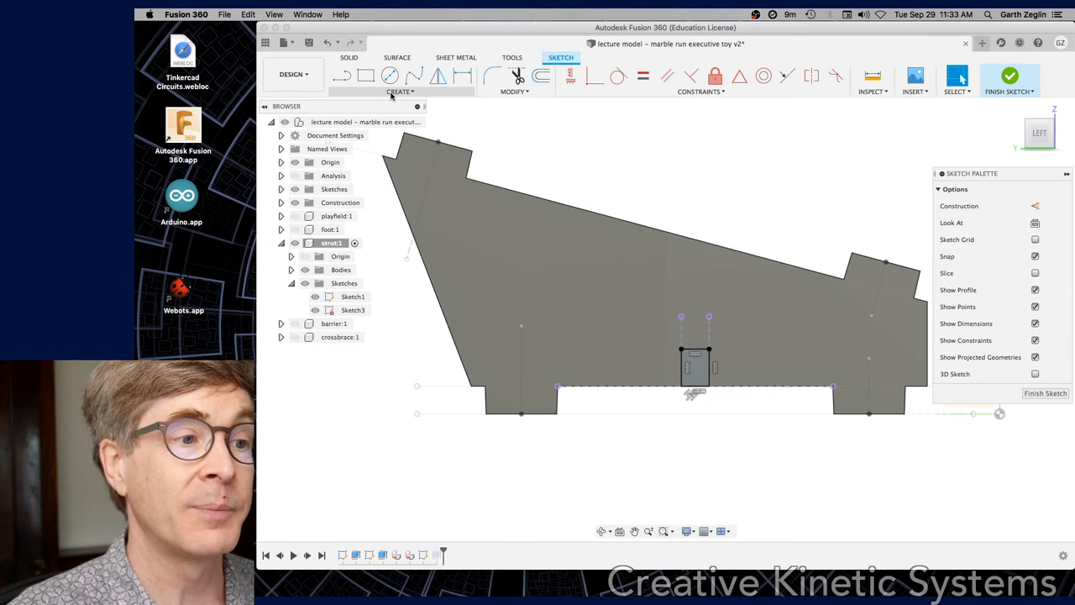
# Step: Draw a 3-point rectangle on the strut's sloped top edge, 40 mm from the corner, and finish Sketch3
pyautogui.click(399, 91)
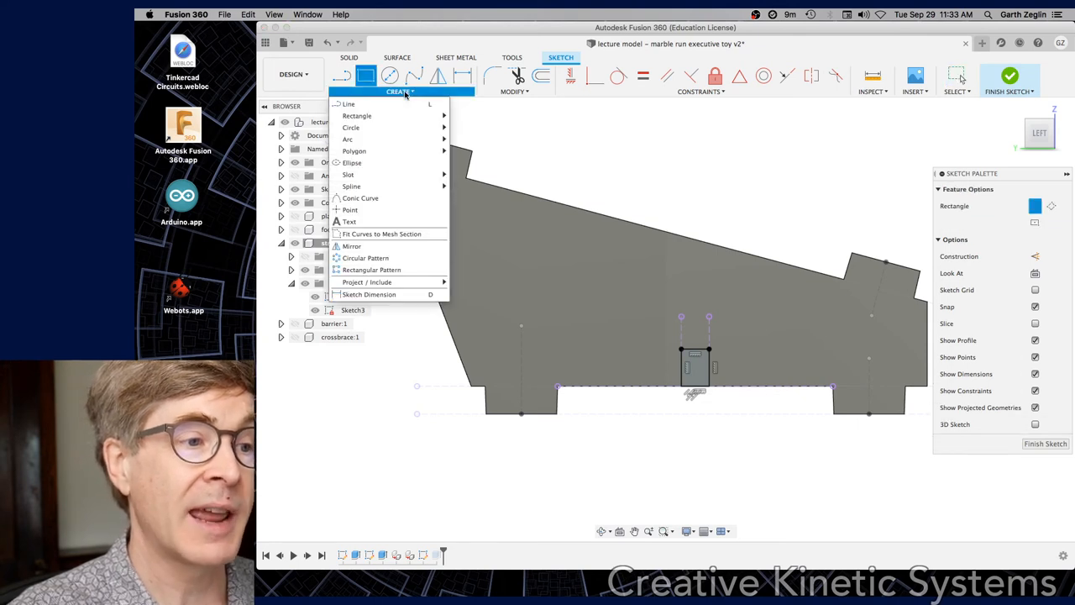
pyautogui.moveTo(356, 116)
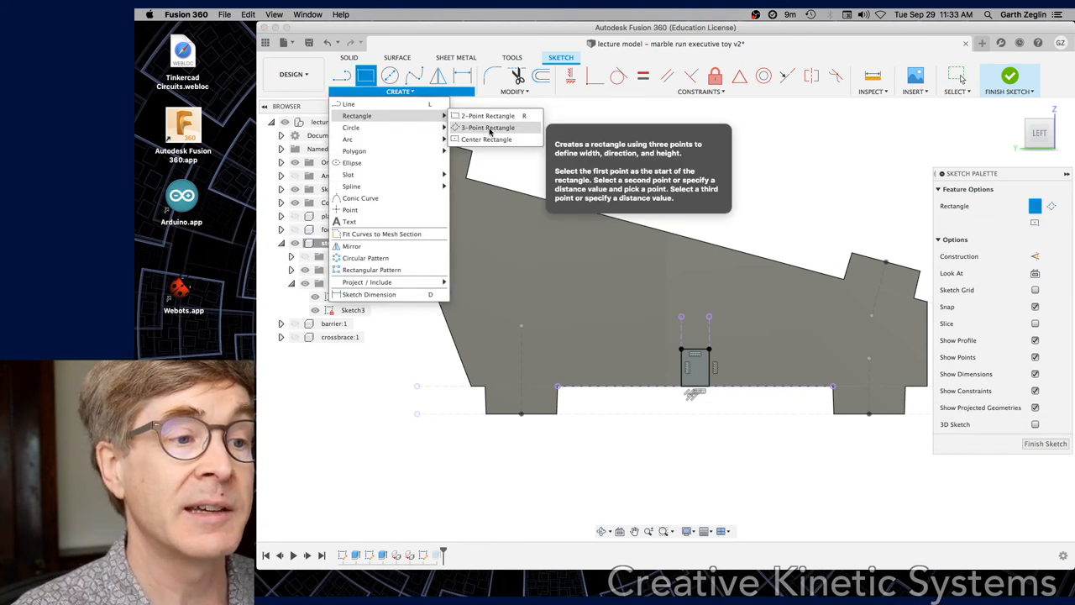
pyautogui.click(487, 127)
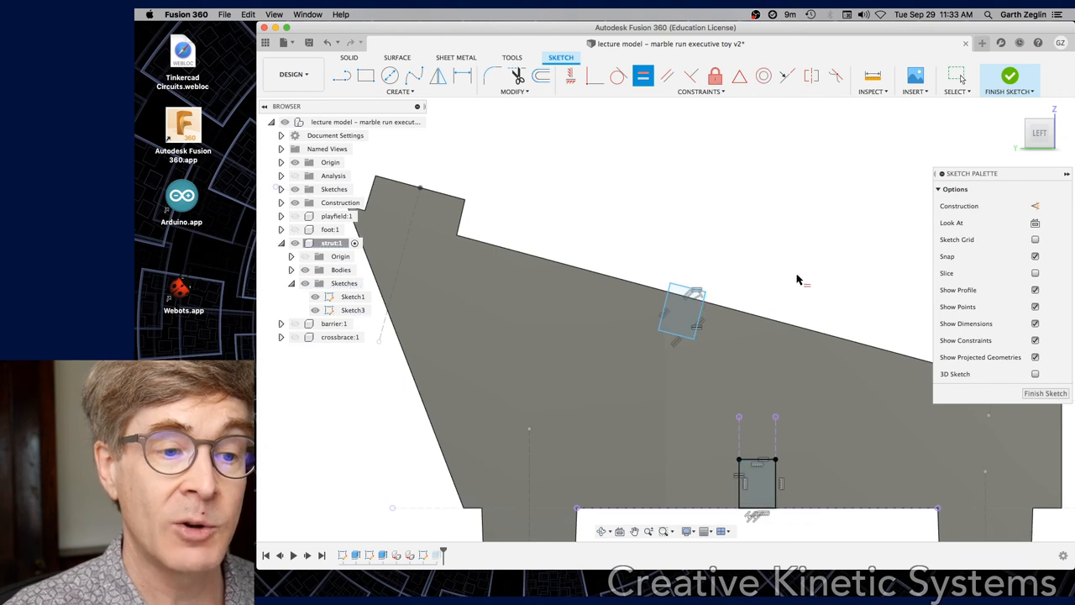
pyautogui.moveTo(787, 76)
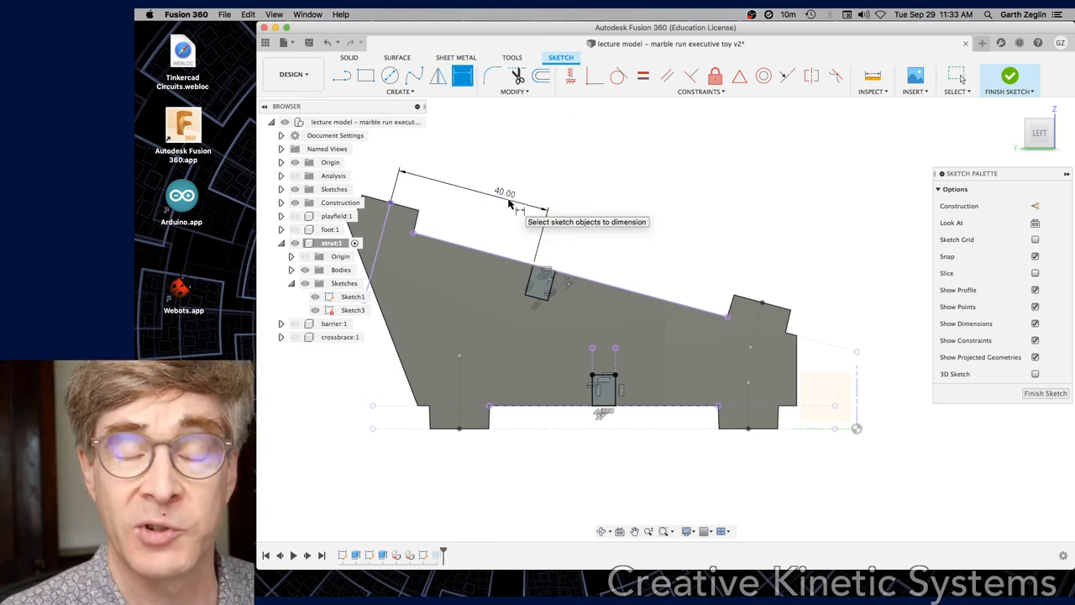
pyautogui.moveTo(708, 181)
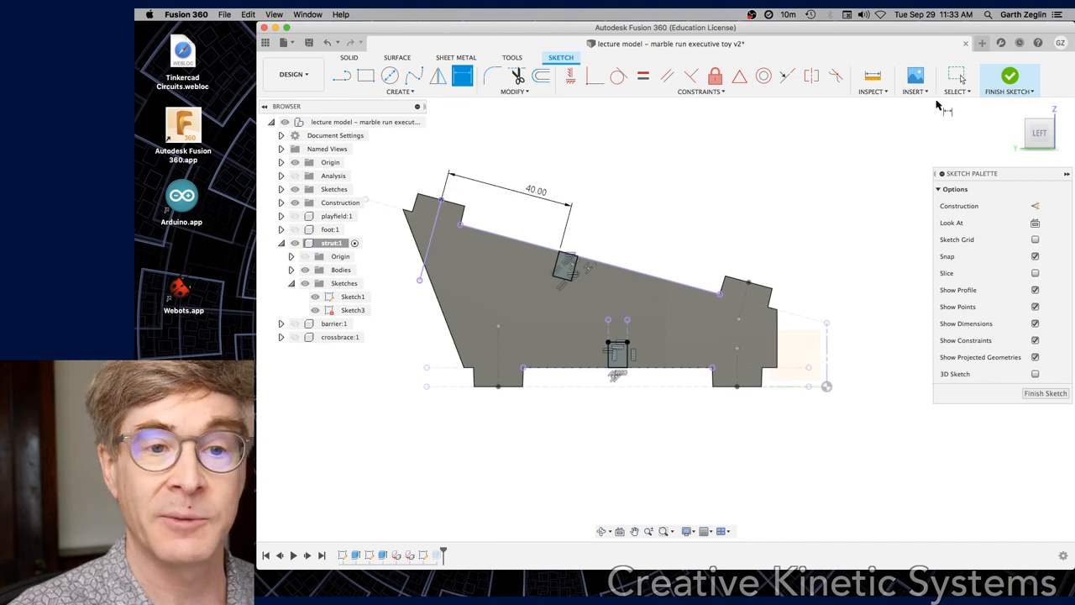
pyautogui.click(1009, 80)
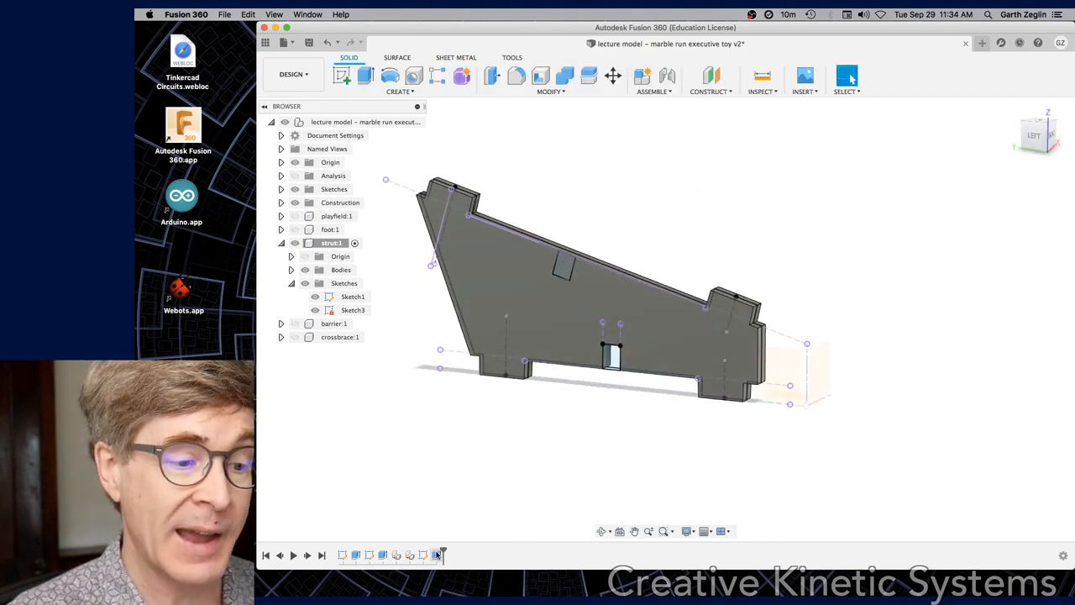
# Step: Edit the notch cut extrude to include the second profile on the sloped top edge
pyautogui.rightClick(613, 352)
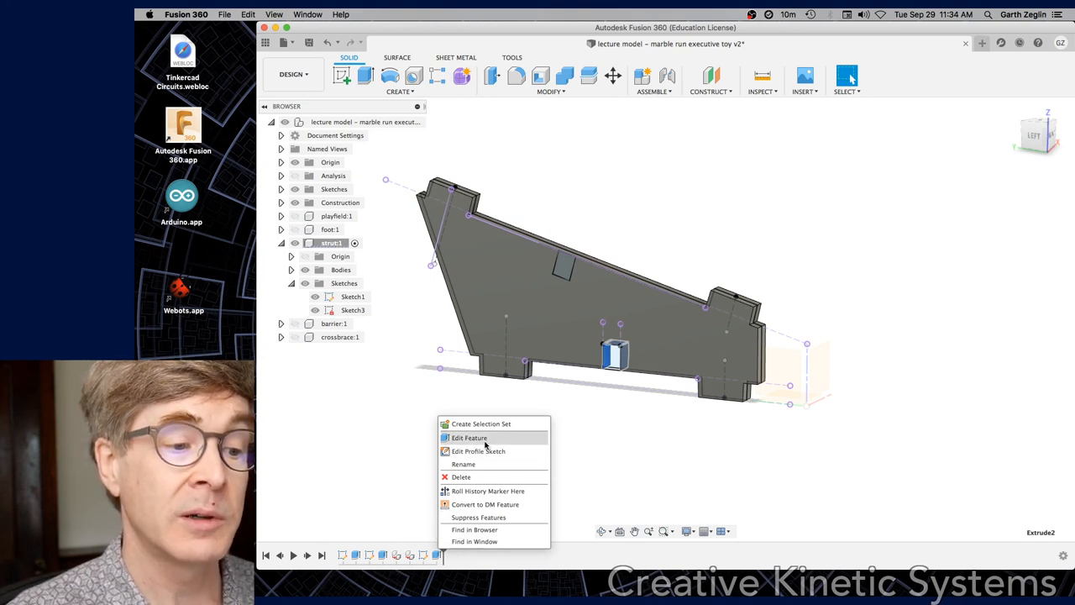
pyautogui.click(468, 438)
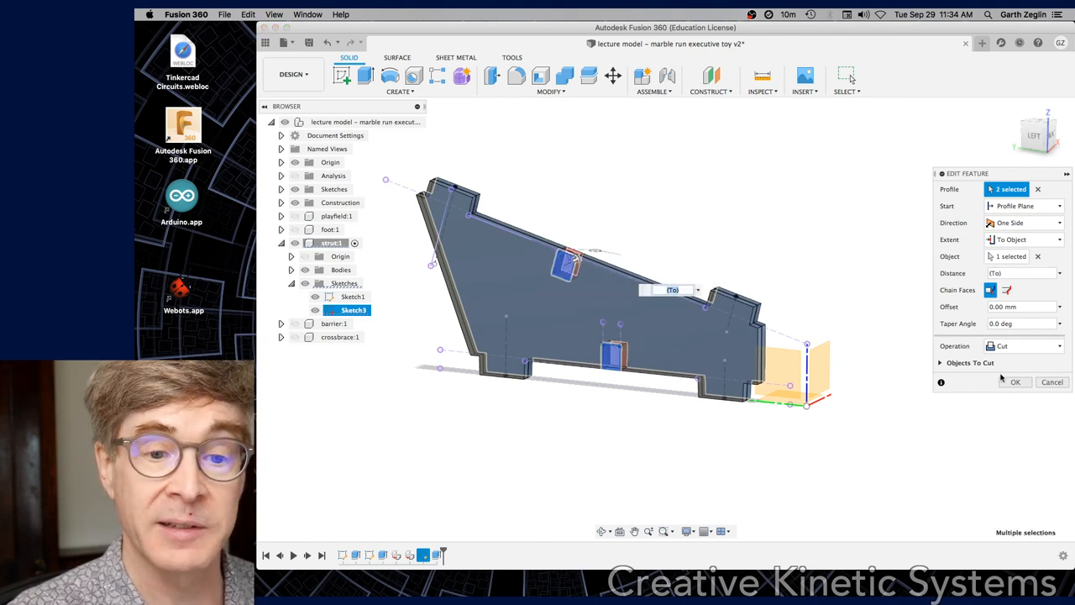
pyautogui.click(1015, 382)
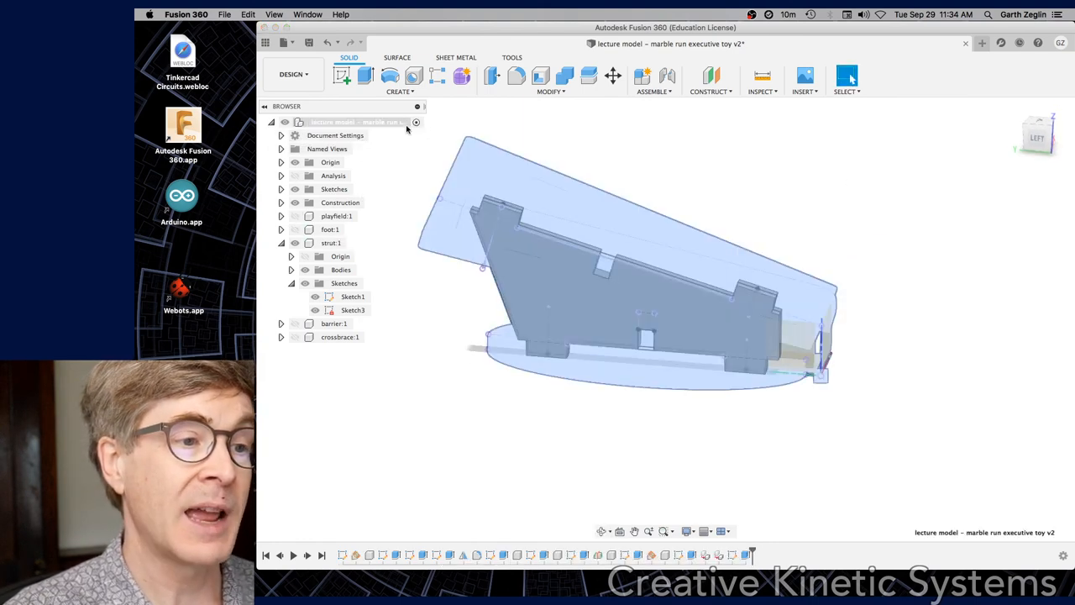
# Step: Show the hidden playfield, foot and barrier components in the Browser
pyautogui.click(337, 216)
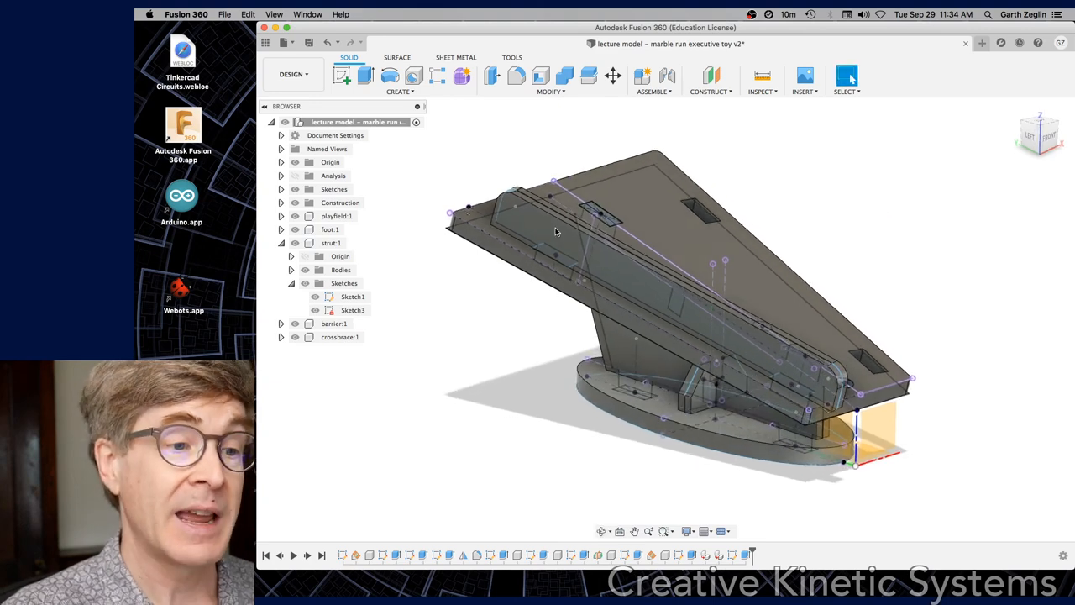
# Step: Save a new version described as 'adding cross b'
pyautogui.click(340, 203)
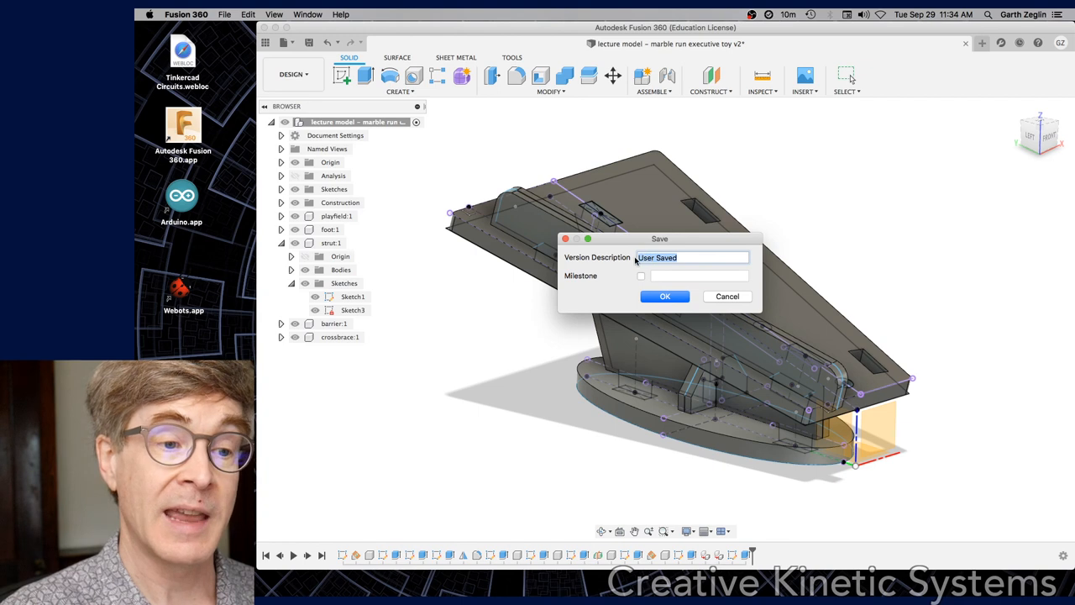
pyautogui.write('adding cross b')
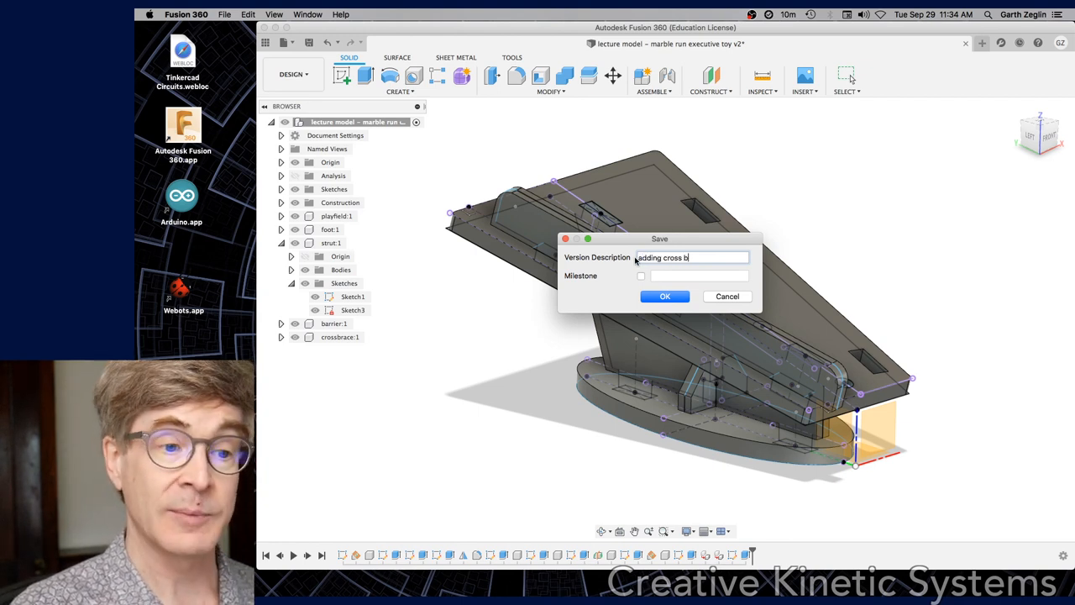
pyautogui.click(664, 296)
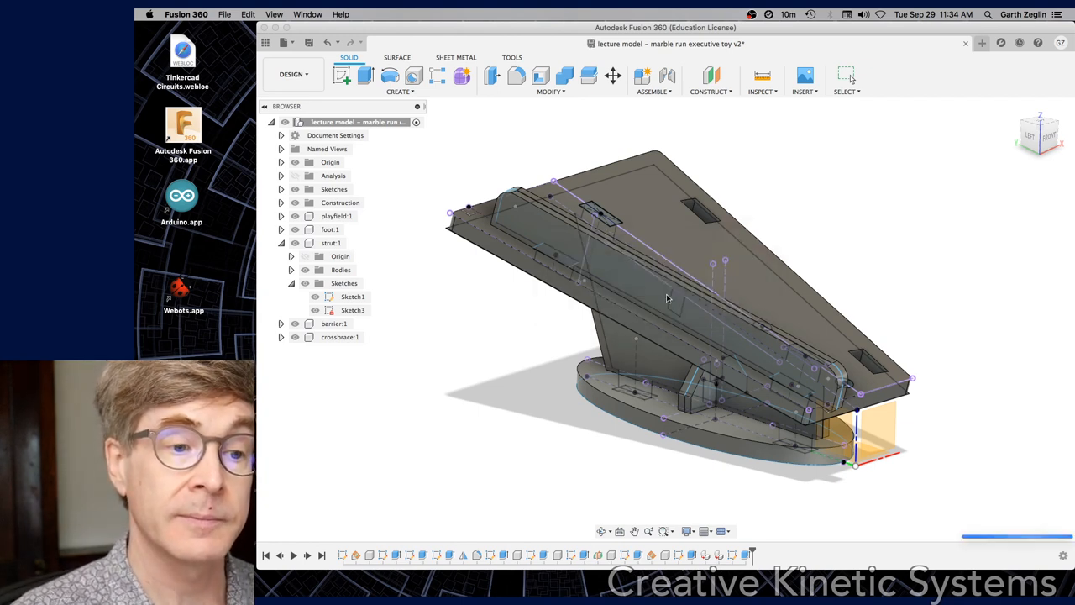